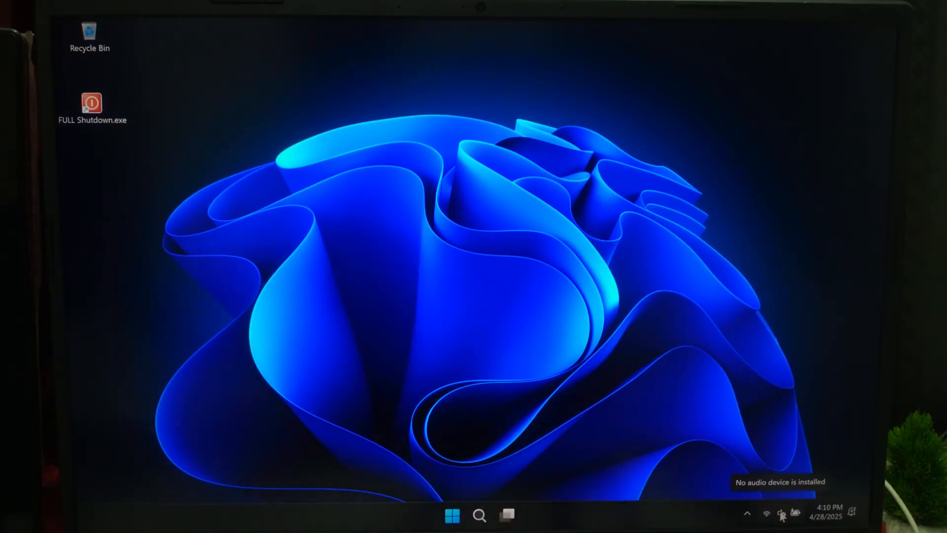
Step: Check the sound volume in quick settings before troubleshooting
click(767, 514)
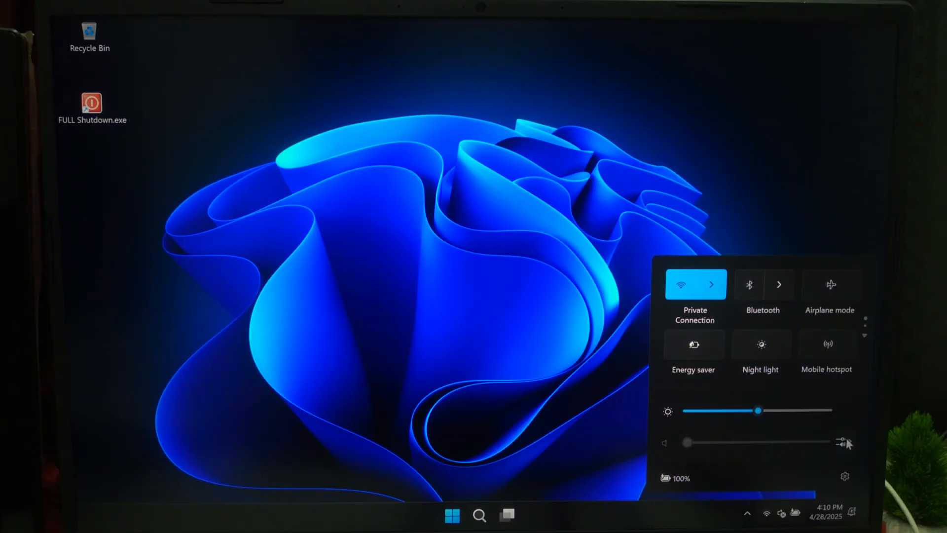
click(843, 442)
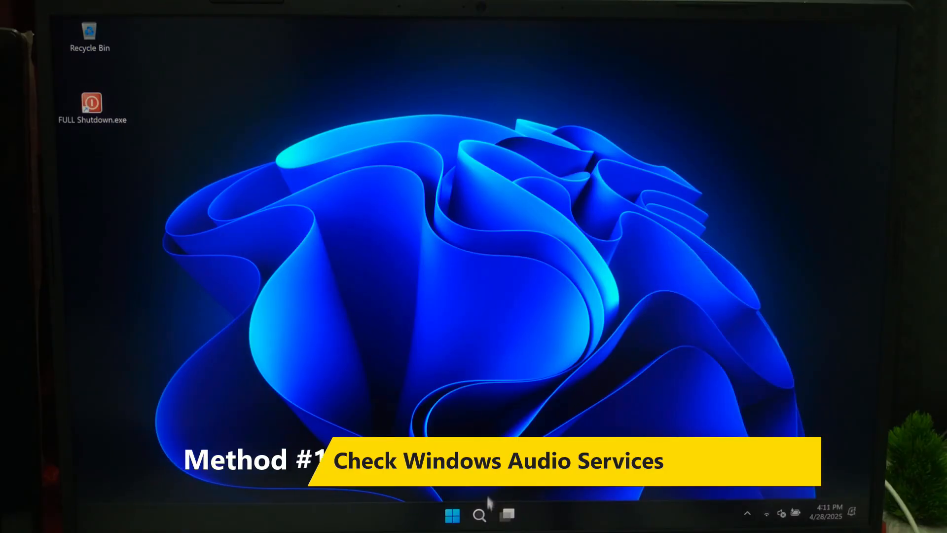
Step: Launch the Services console from search and scroll down to the Windows Audio entry
click(480, 515)
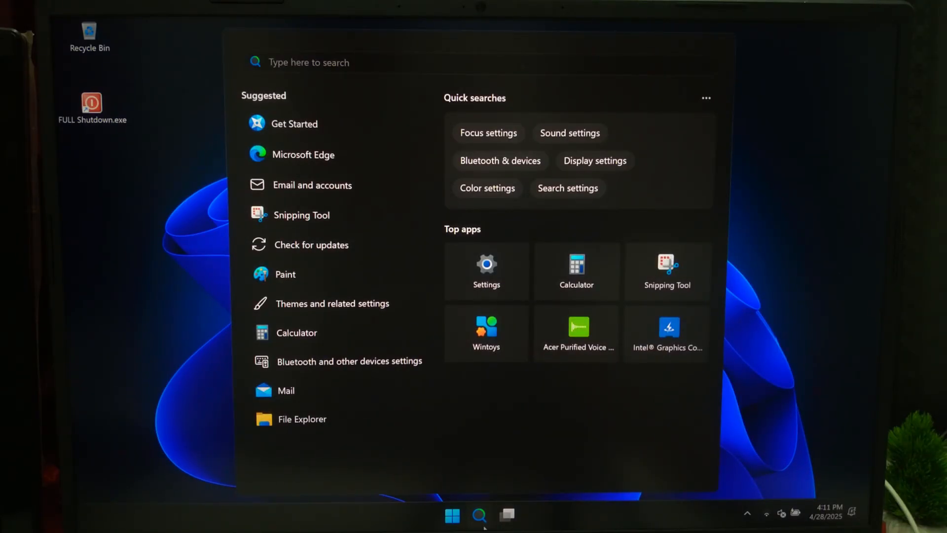
text(services)
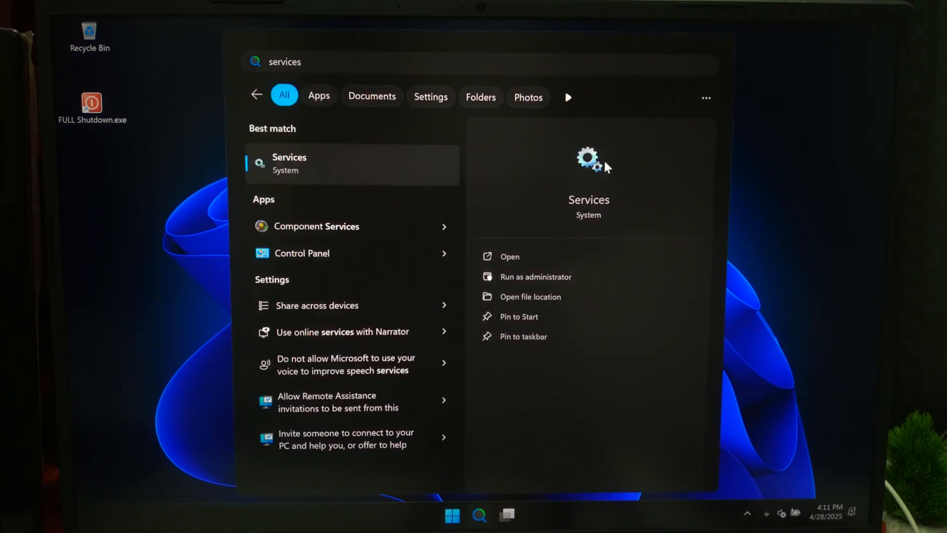
click(509, 256)
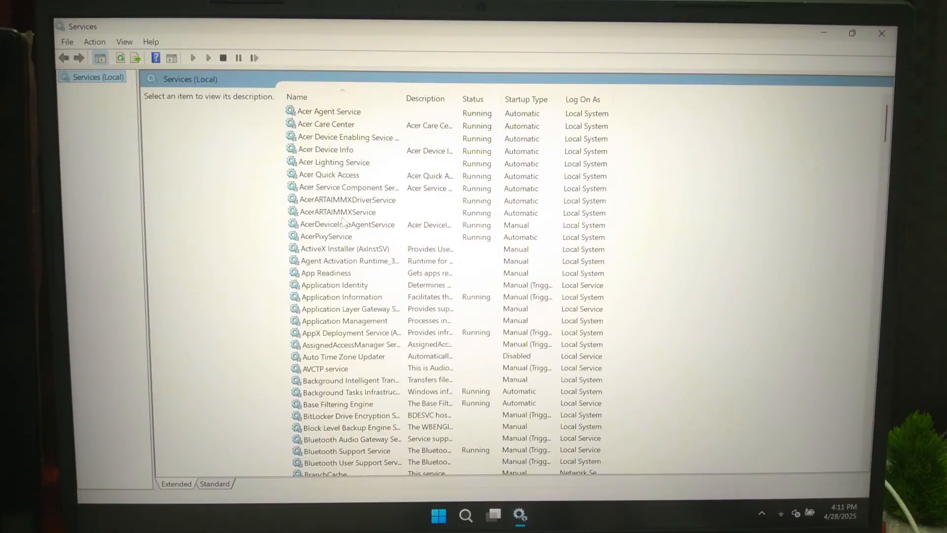
scroll(down, 3)
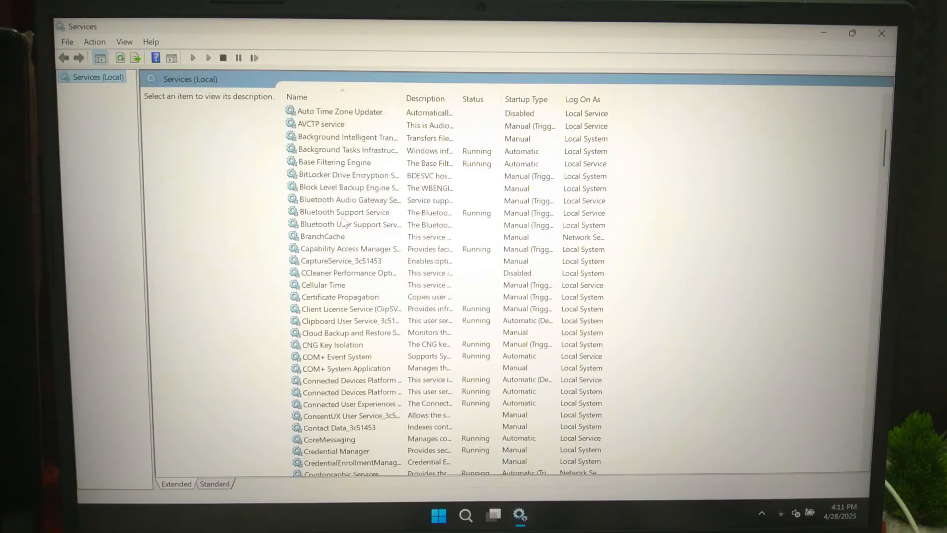
scroll(down, 3)
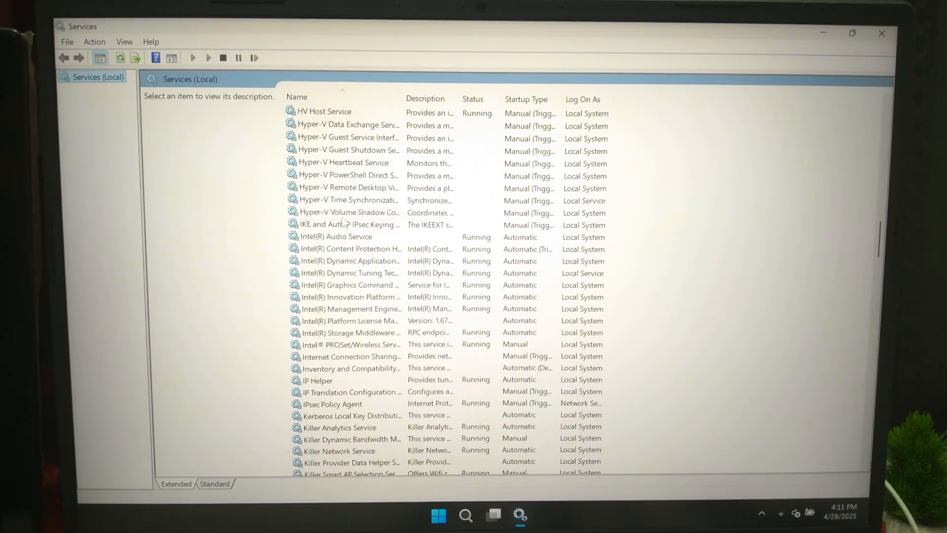
scroll(down, 3)
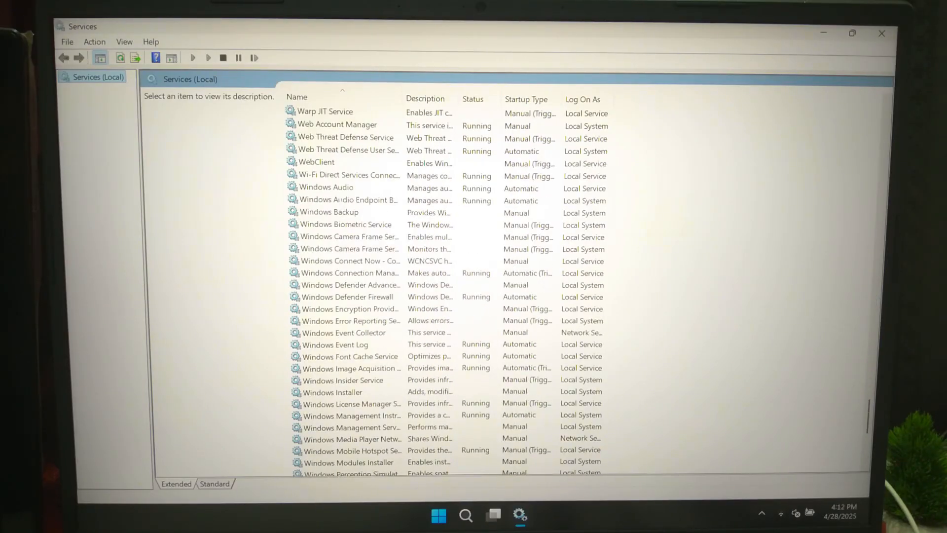
Step: Confirm Windows Audio has Startup type Automatic and restart the service
click(326, 186)
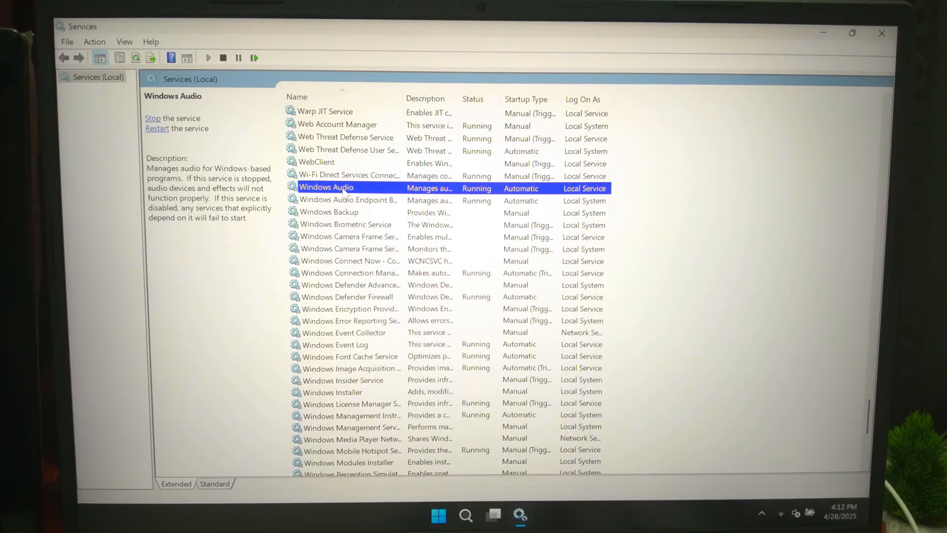
double_click(326, 188)
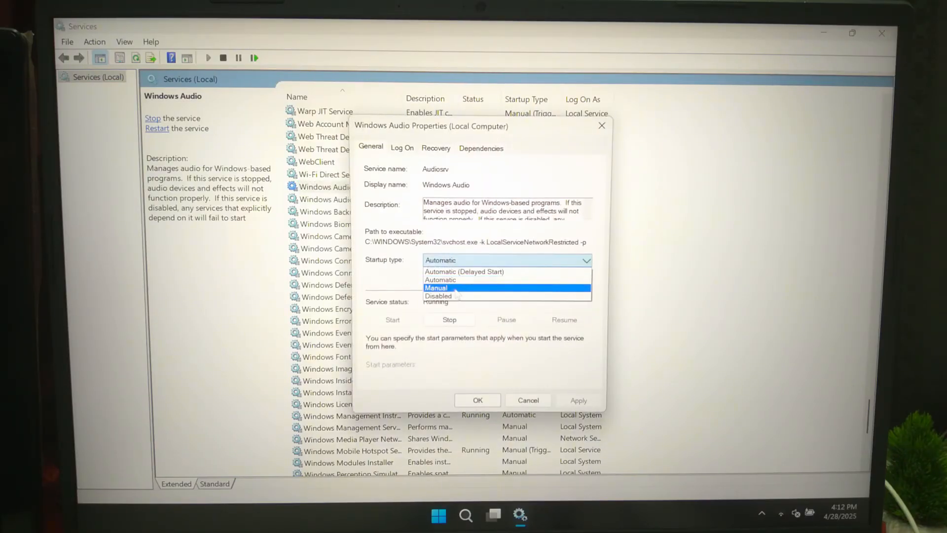
click(440, 279)
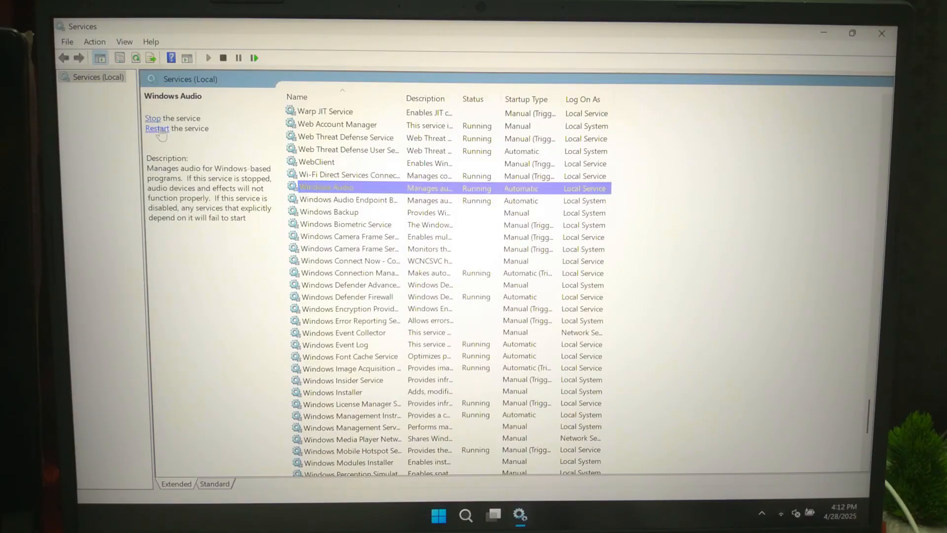
click(157, 128)
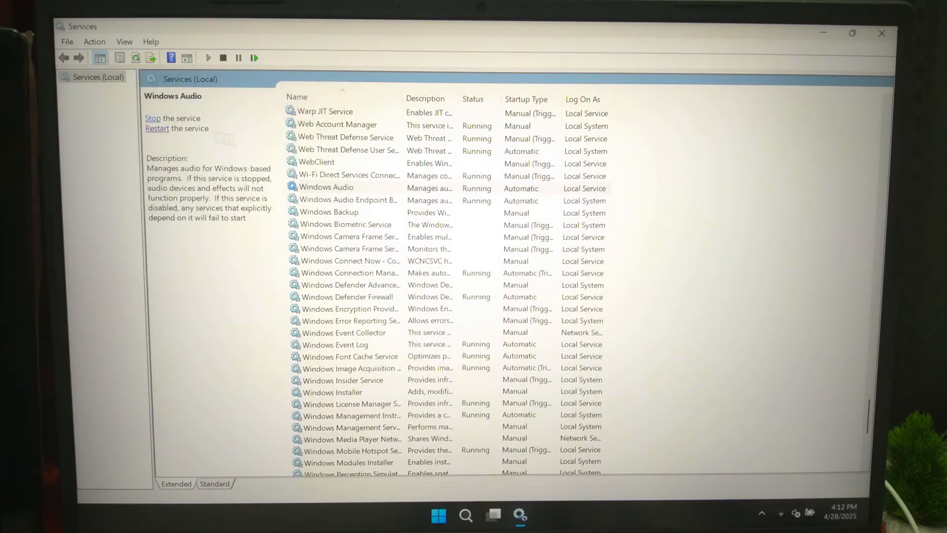
Step: Confirm Realtek Audio Universal Service starts Automatic, restart it, and close Services
scroll(down, 3)
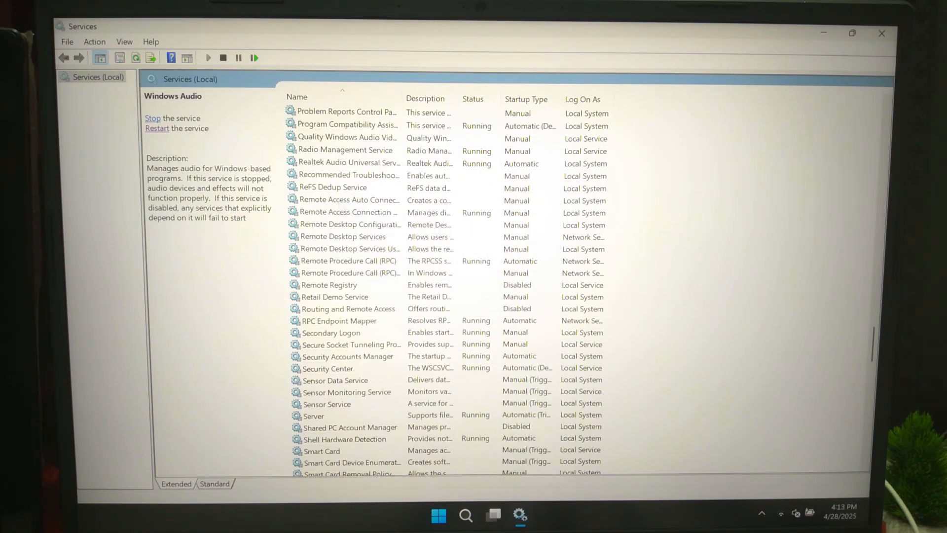
click(349, 163)
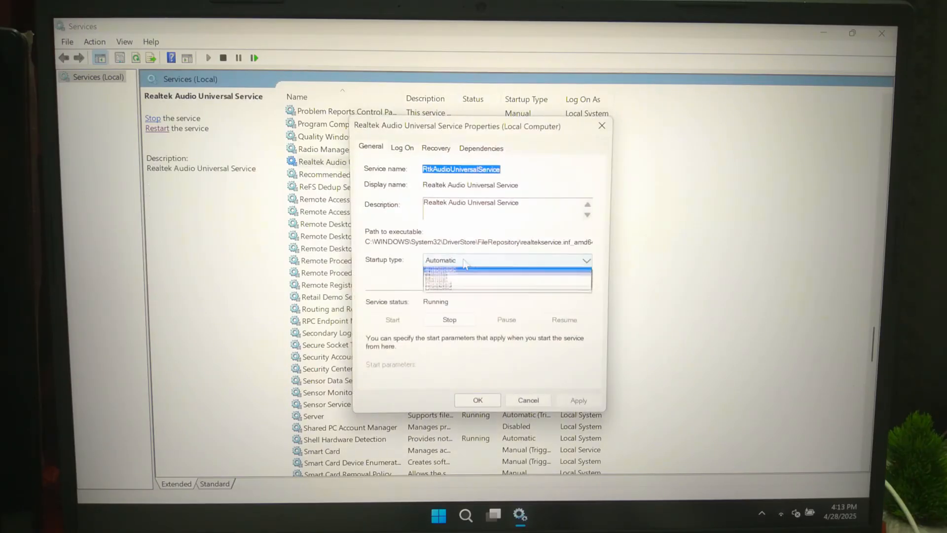
click(462, 259)
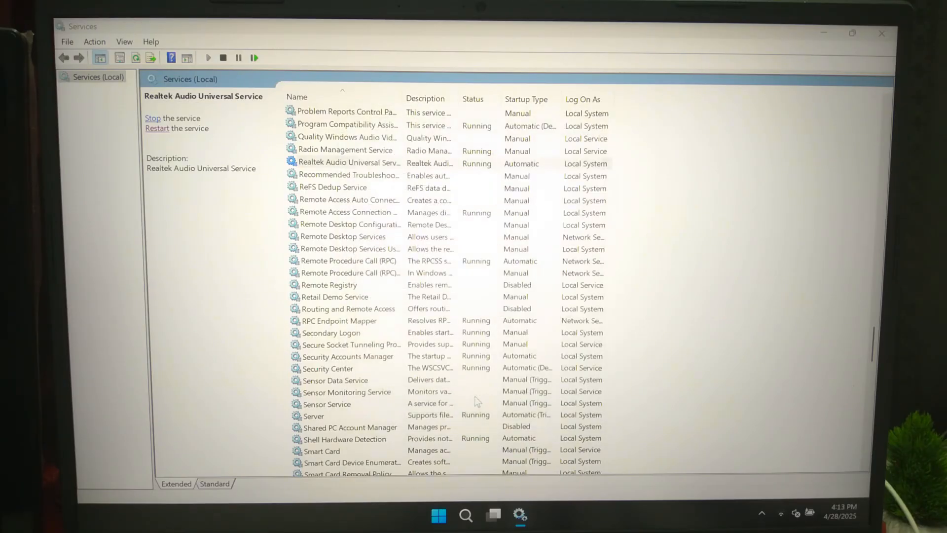
click(161, 117)
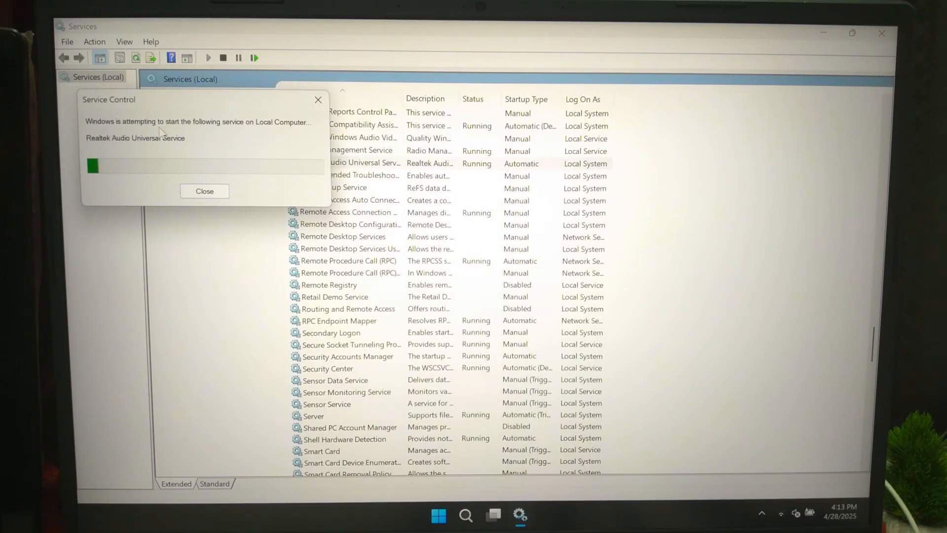
click(204, 191)
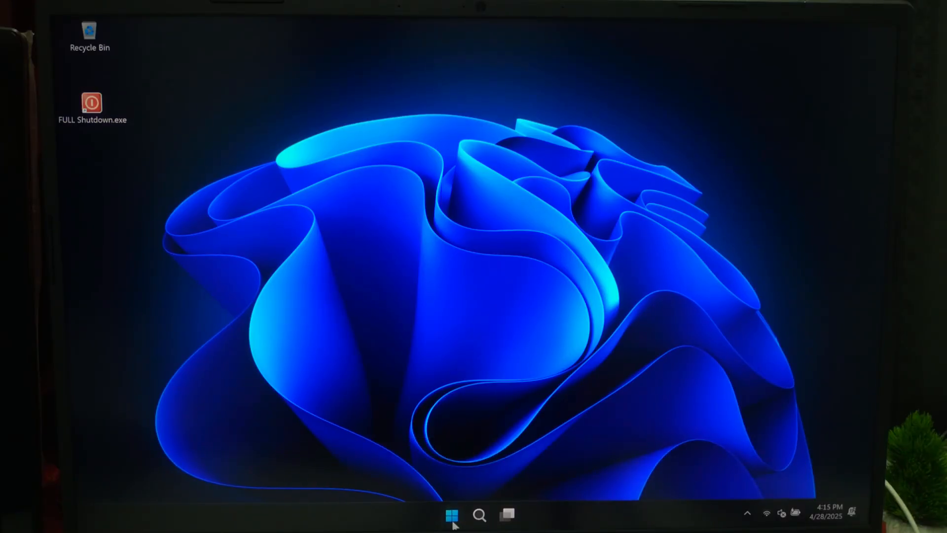
mouse_move(439, 390)
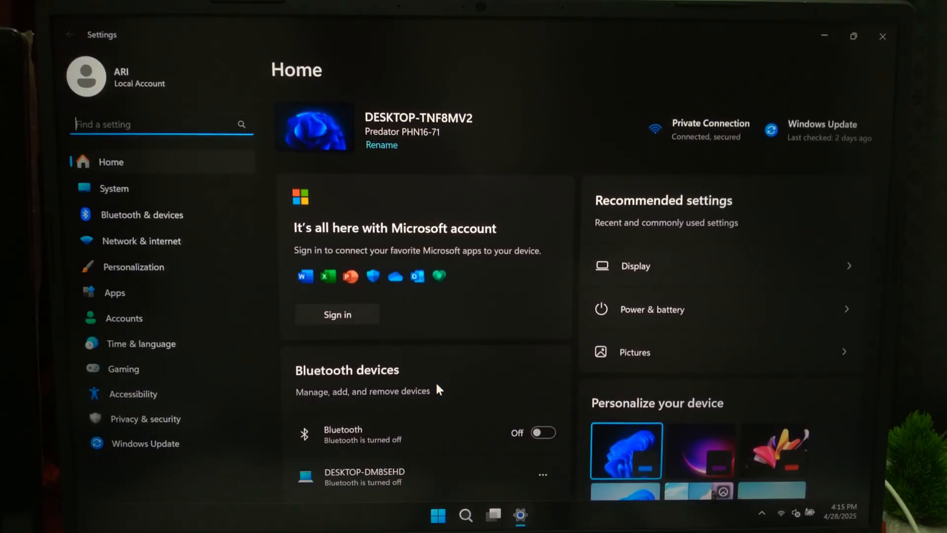
Step: Review Optional updates under Advanced options, then run Check for updates on Windows Update
click(145, 443)
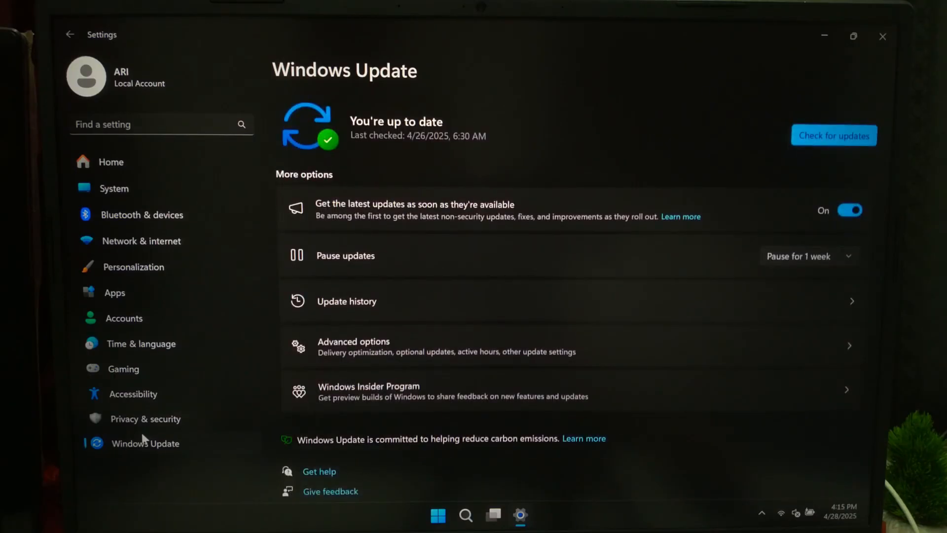
scroll(down, 3)
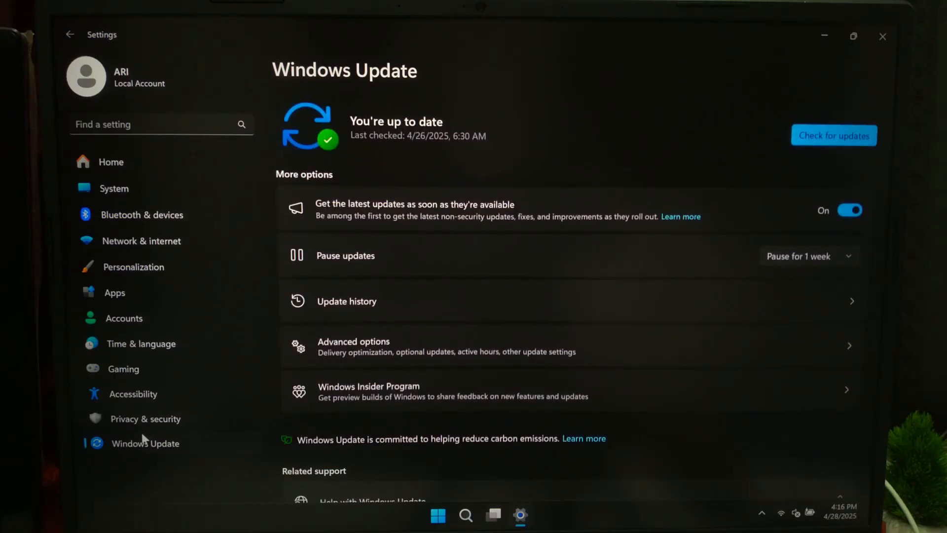
click(353, 345)
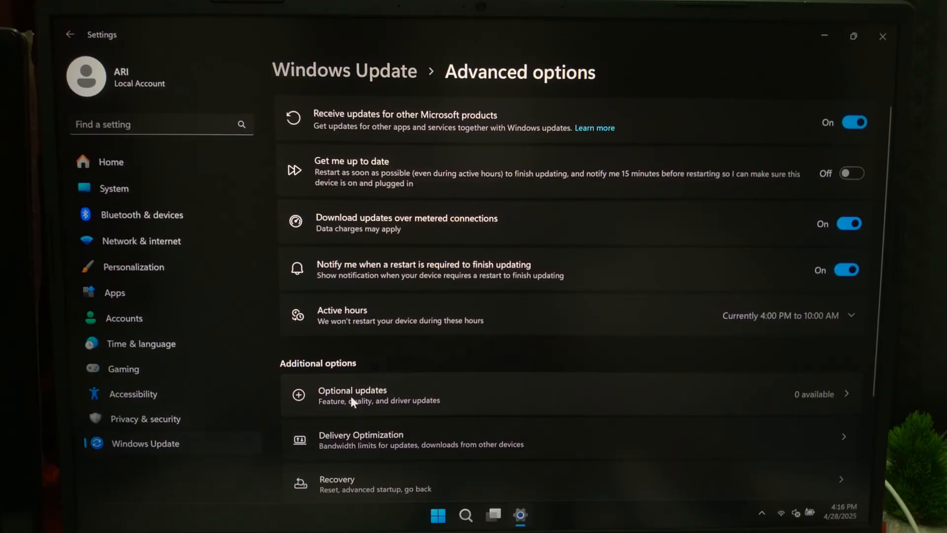
click(352, 395)
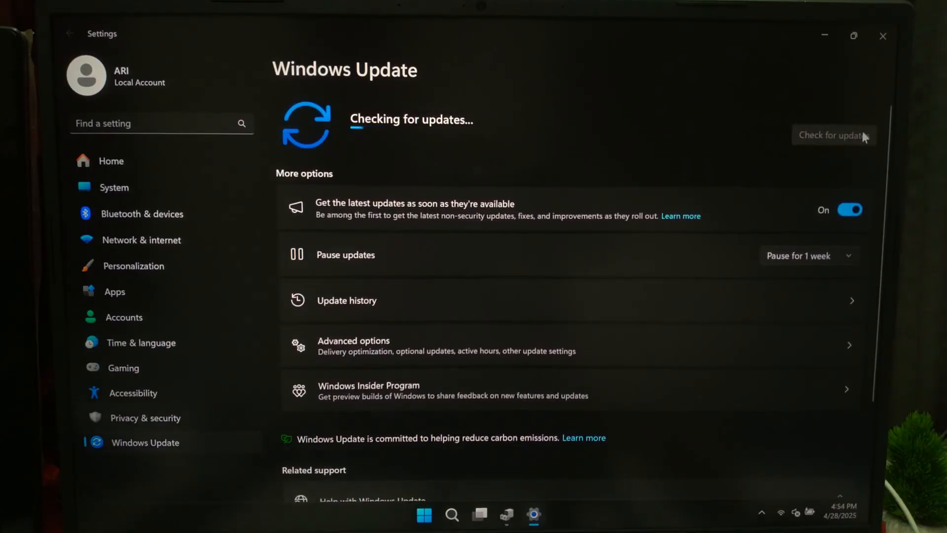
click(353, 345)
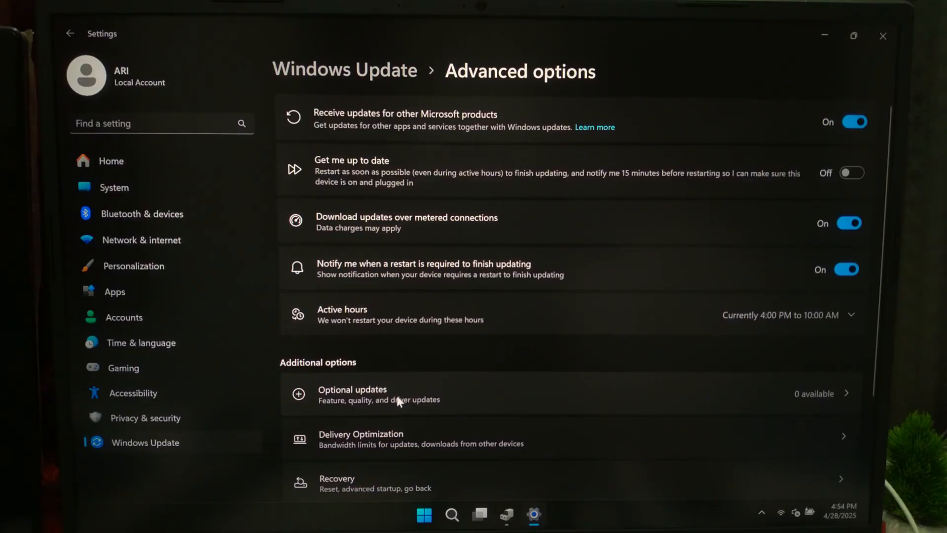
click(70, 34)
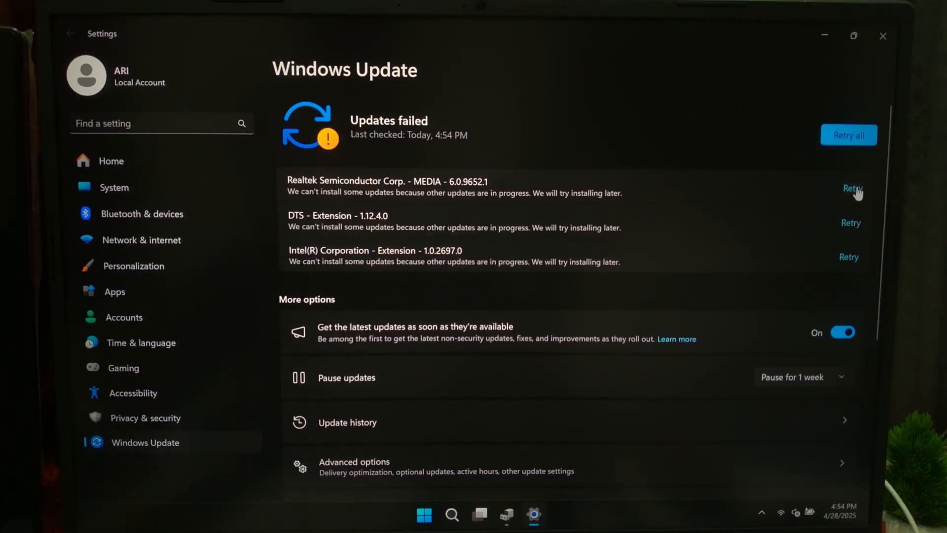
Step: Retry the failed Realtek media and Intel extension updates, then test the volume slider
click(851, 188)
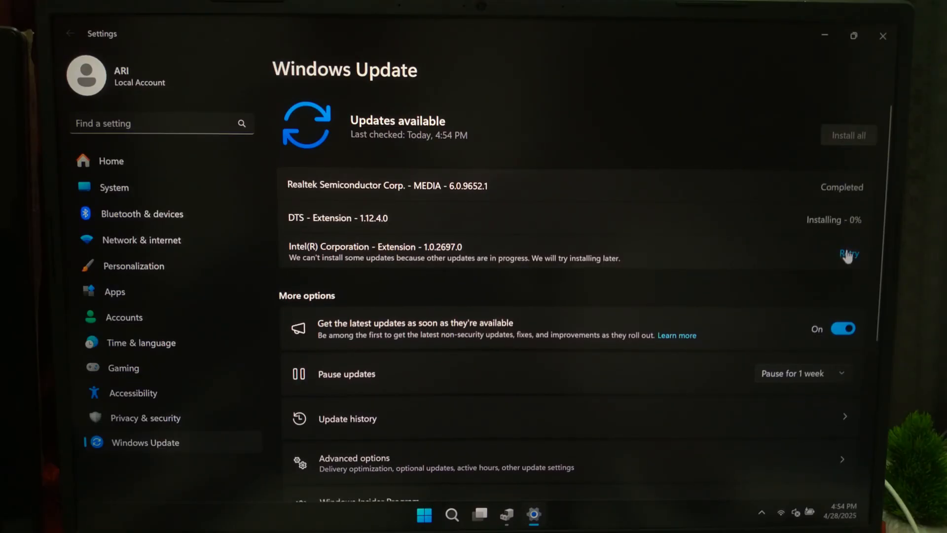
click(848, 253)
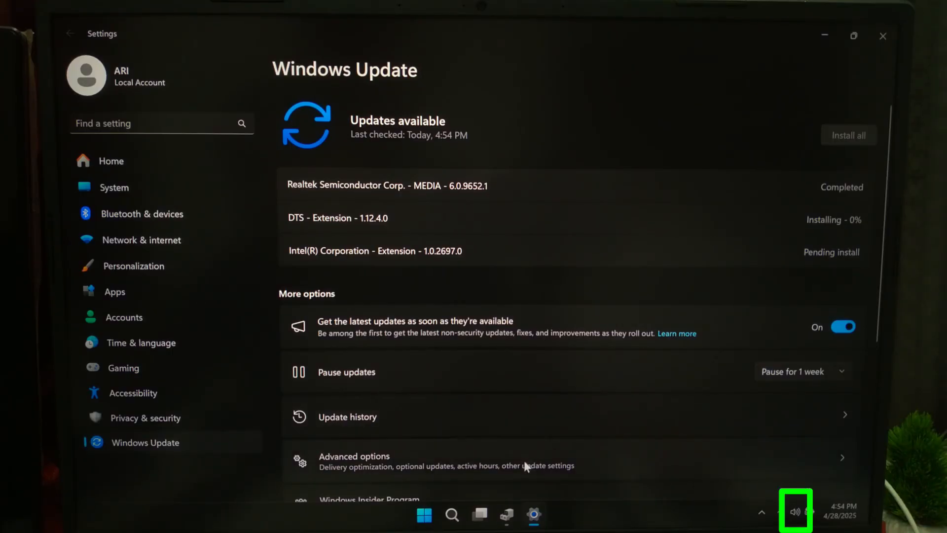
click(354, 460)
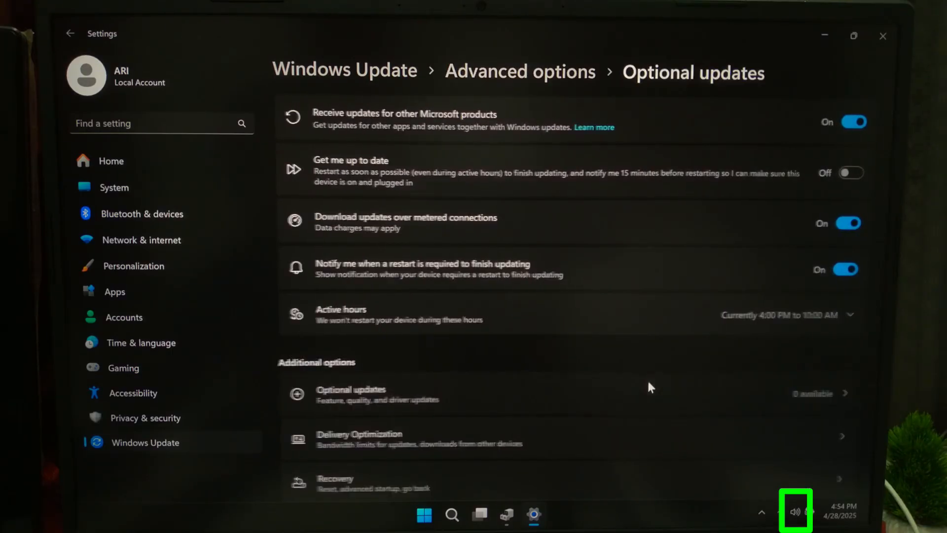
click(70, 34)
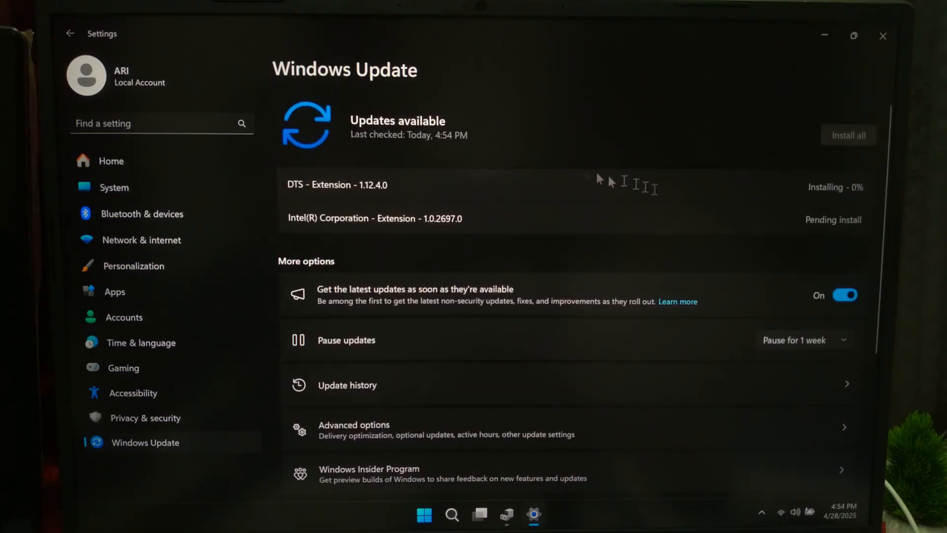
mouse_move(689, 204)
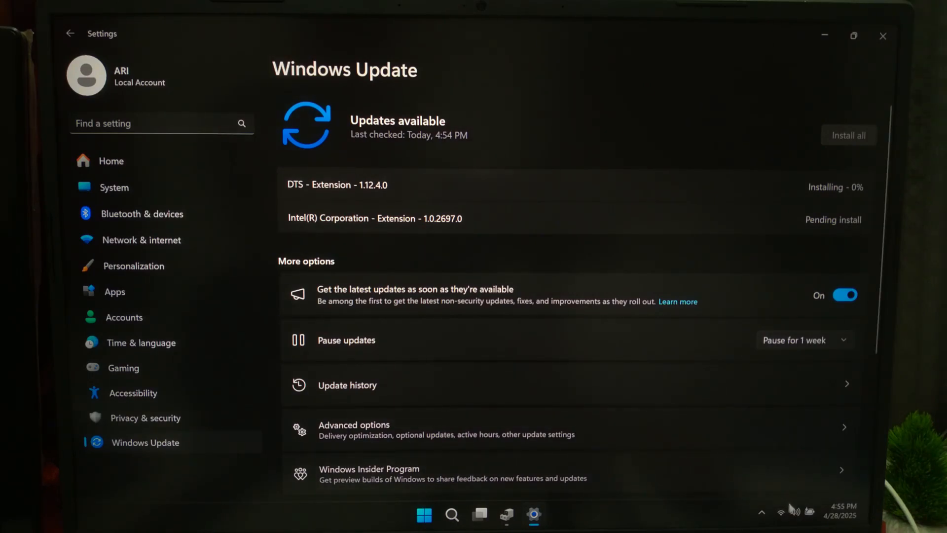
click(794, 512)
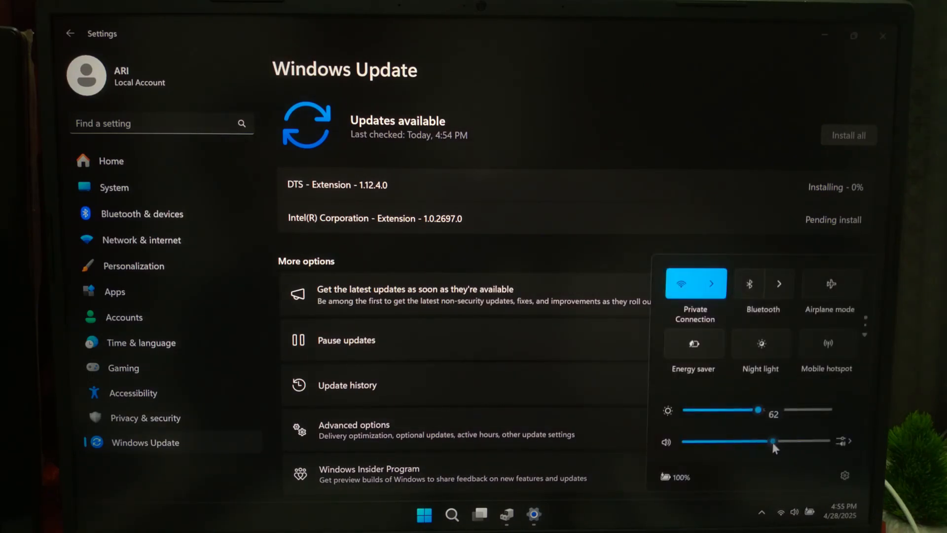
drag(774, 442, 760, 442)
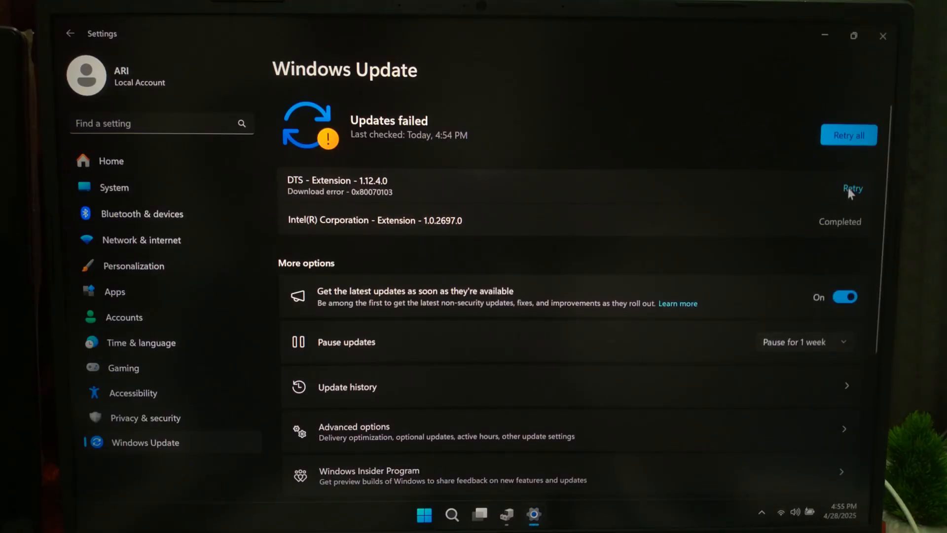
Step: Retry all failed updates until Windows Update reports up to date, then adjust the master volume
click(848, 135)
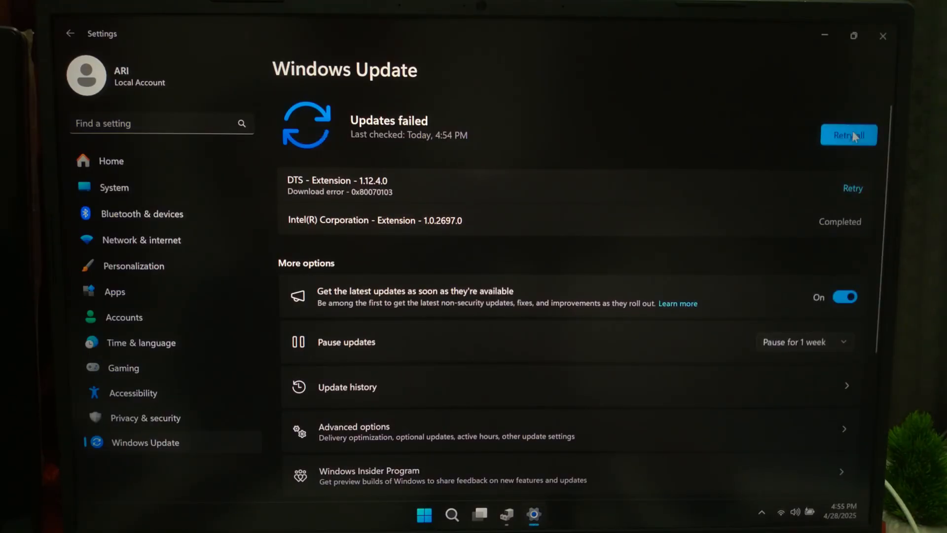
click(848, 135)
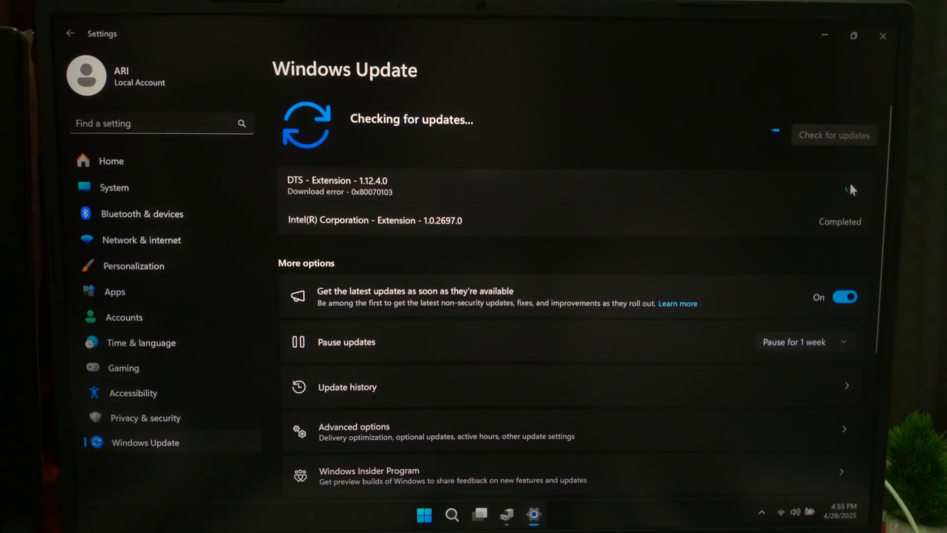
click(354, 427)
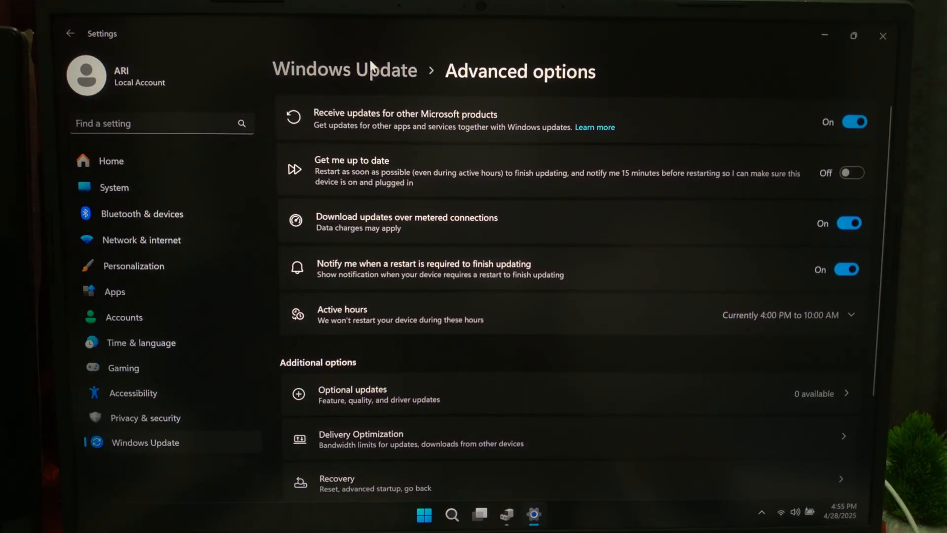
click(70, 33)
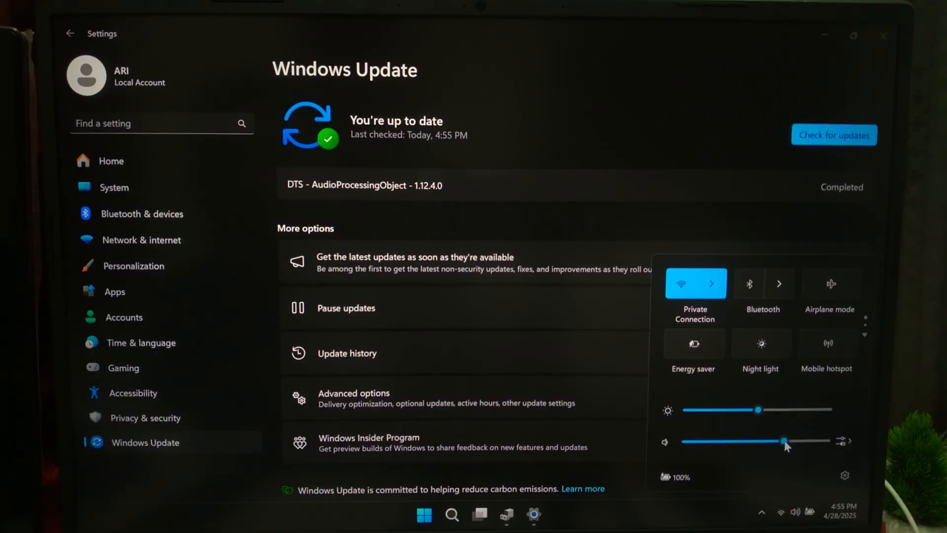
drag(784, 441, 783, 441)
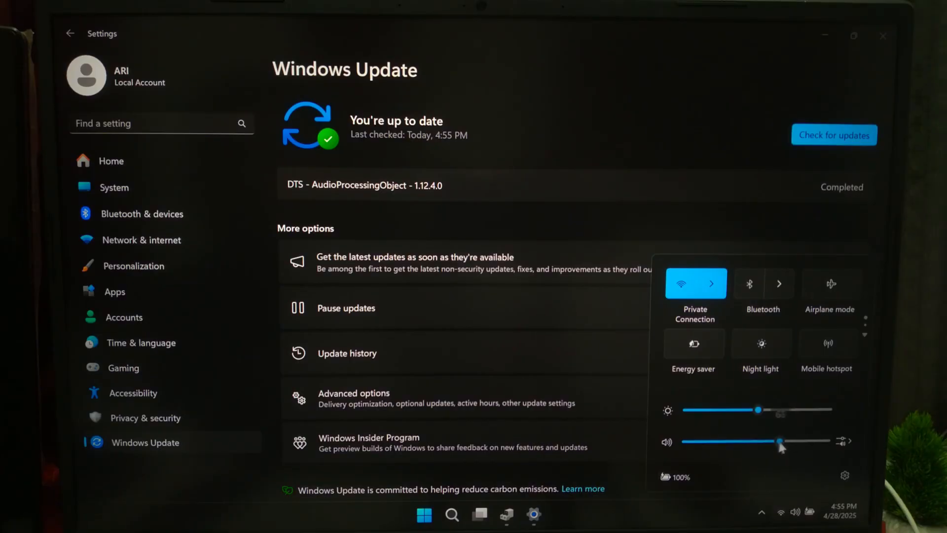
drag(780, 442, 795, 442)
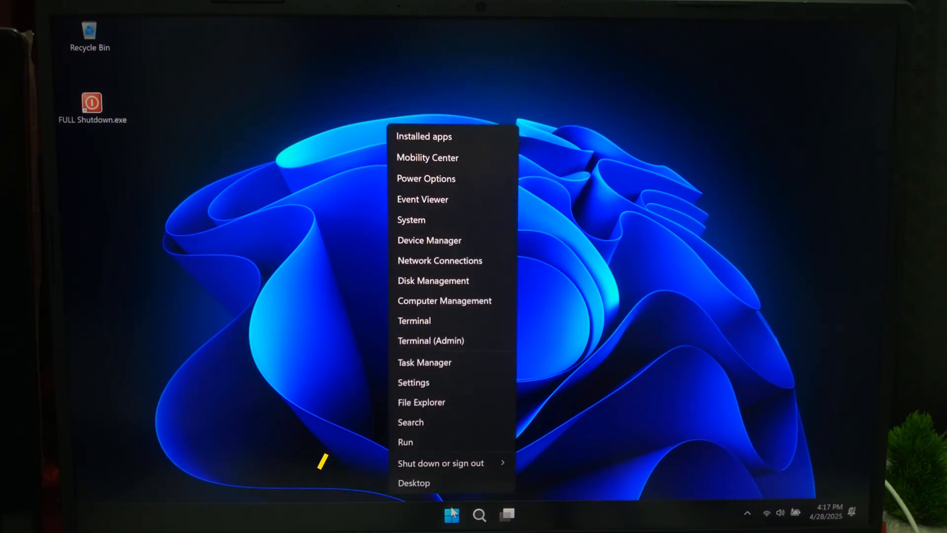
mouse_move(452, 240)
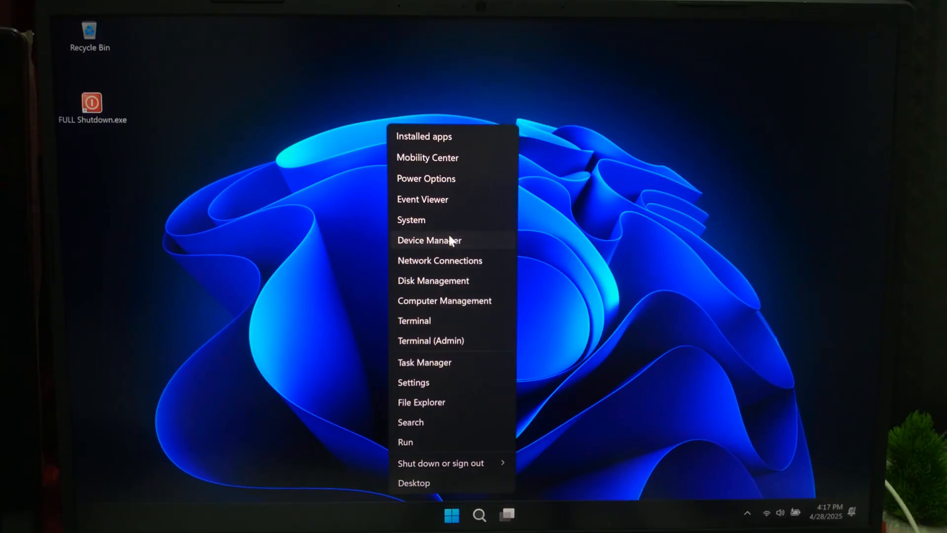
Step: In Device Manager, expand Audio inputs and outputs and disable the microphone array
click(430, 239)
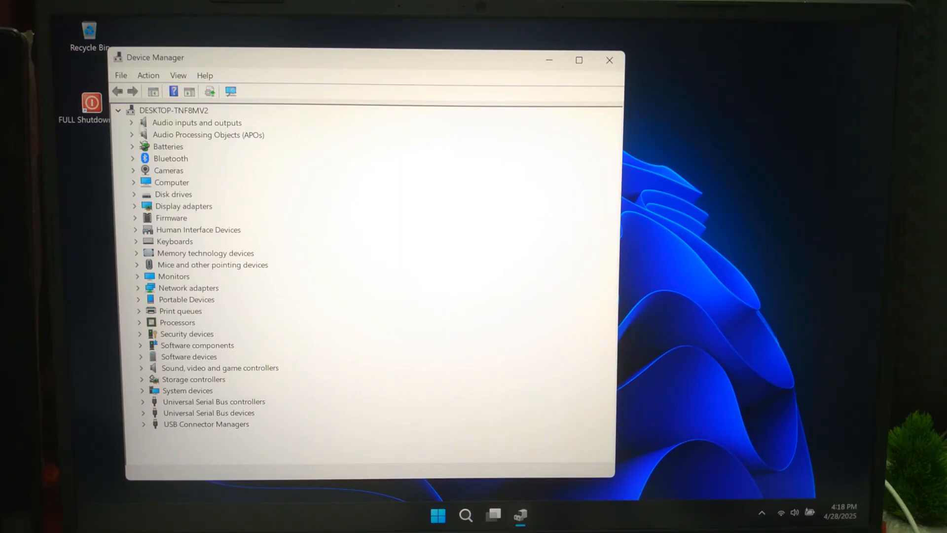
click(132, 123)
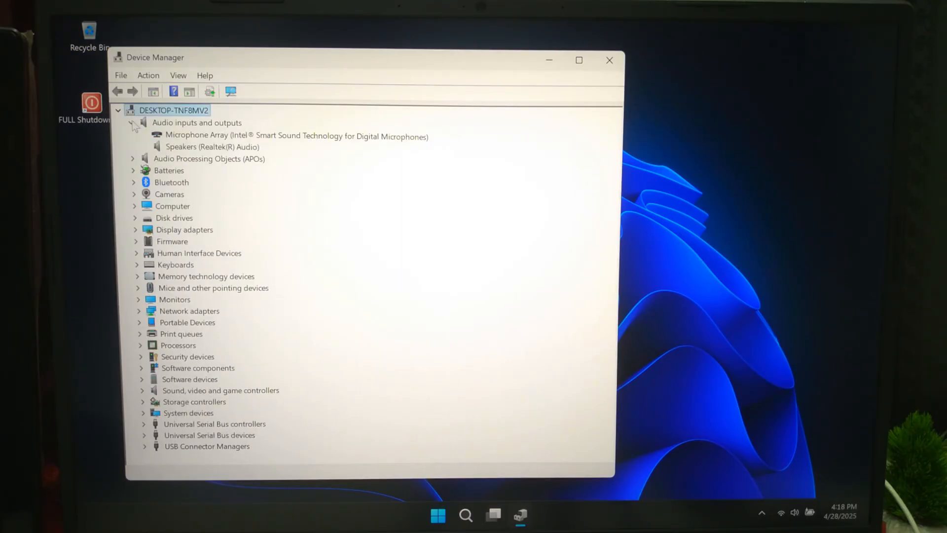
right_click(297, 137)
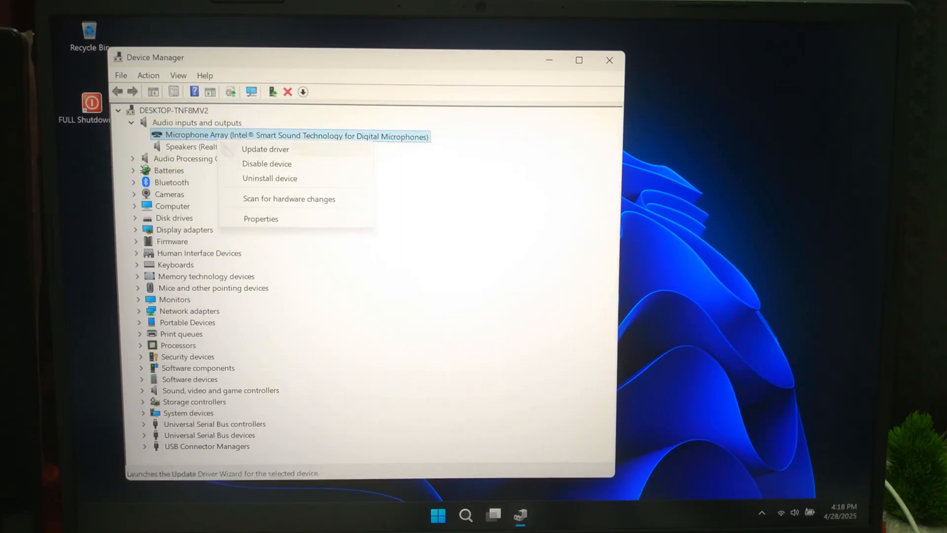
click(266, 163)
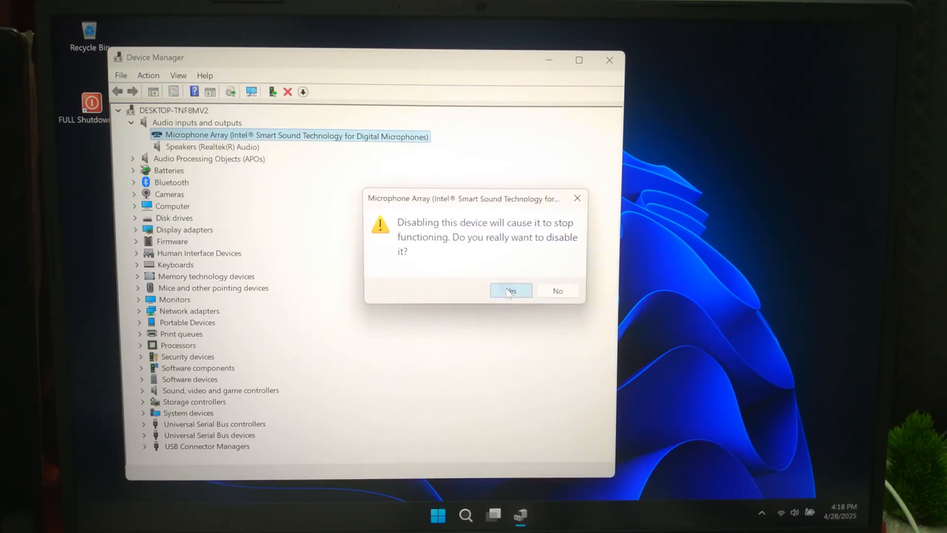
click(510, 290)
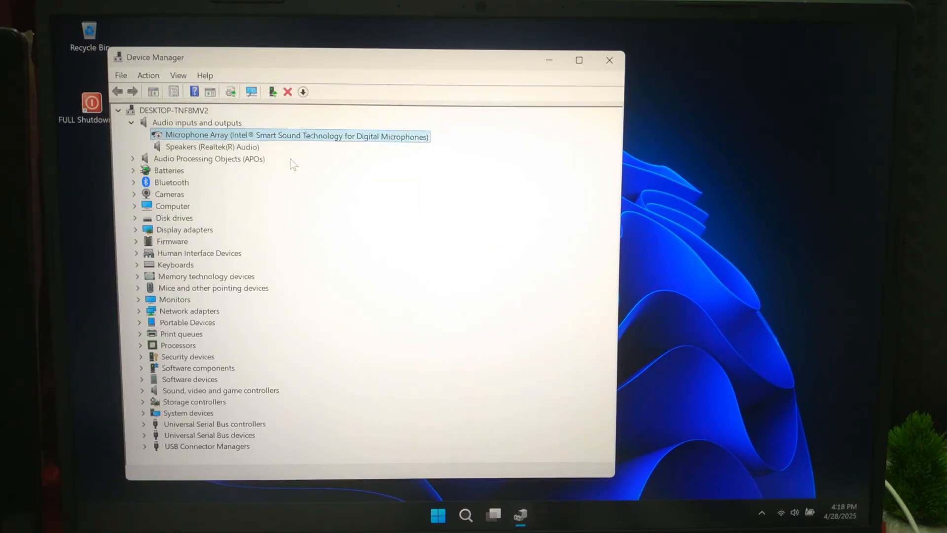
Step: Disable the Realtek speakers device and confirm
click(213, 147)
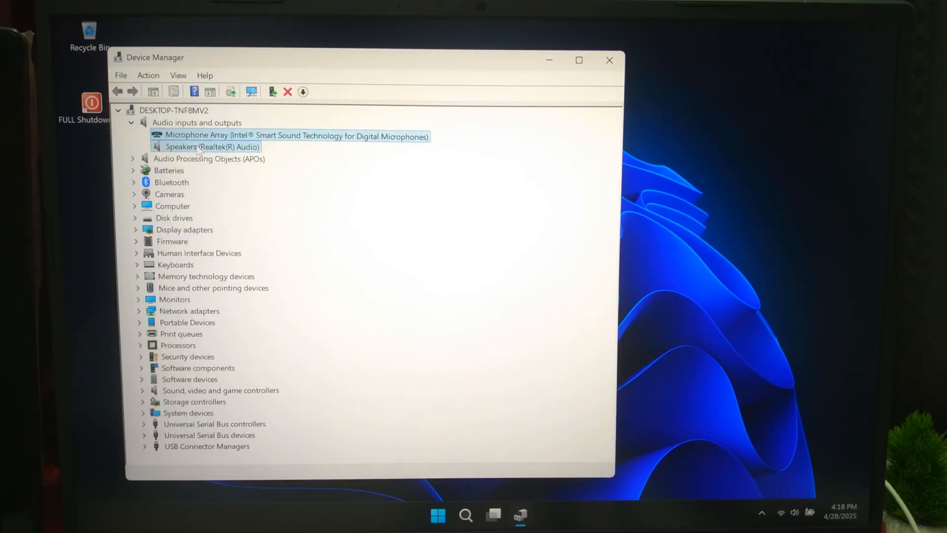
right_click(212, 146)
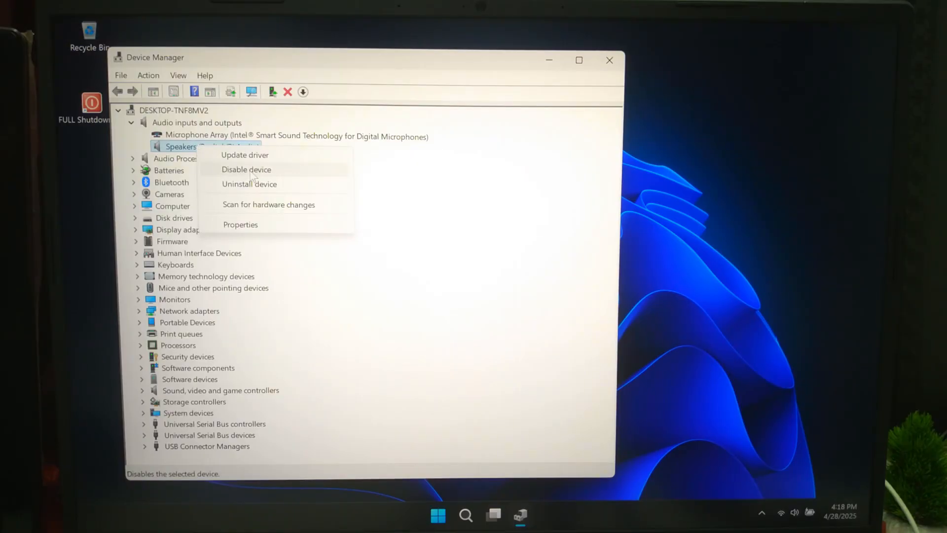
click(247, 170)
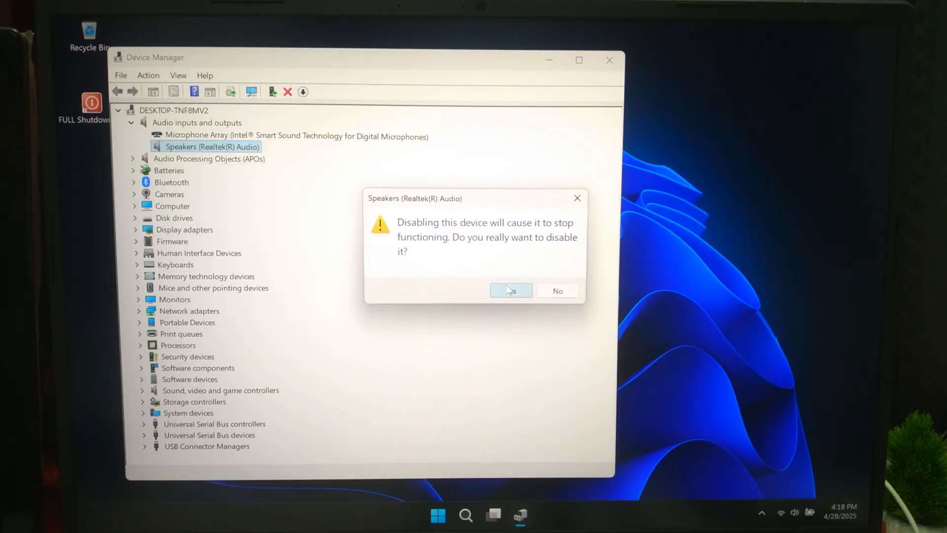
click(510, 290)
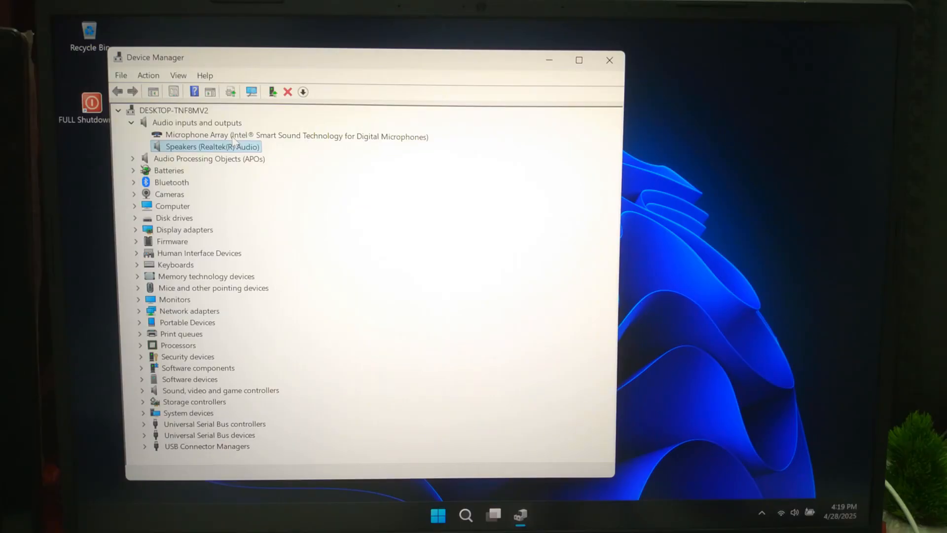
Step: Search automatically for drivers on the microphone array and Realtek speakers; best drivers already installed
right_click(296, 136)
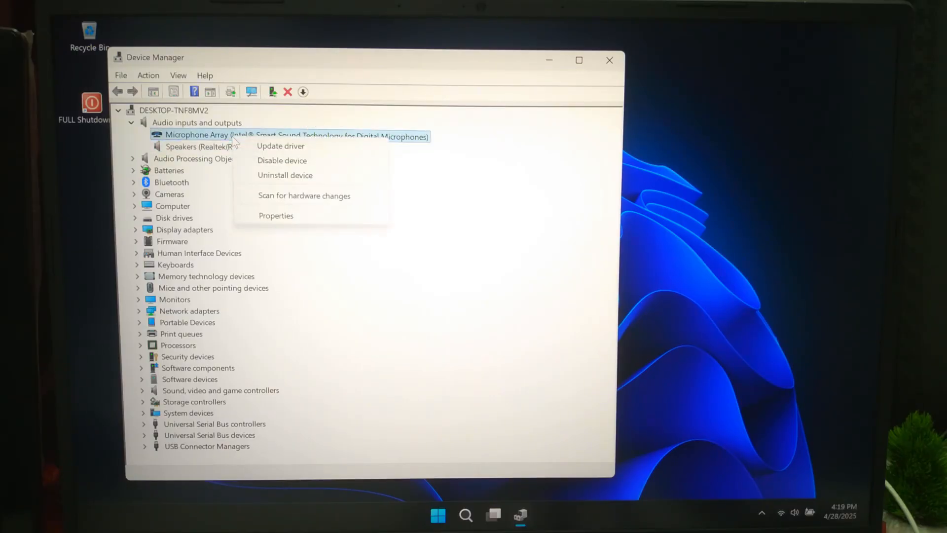
click(281, 146)
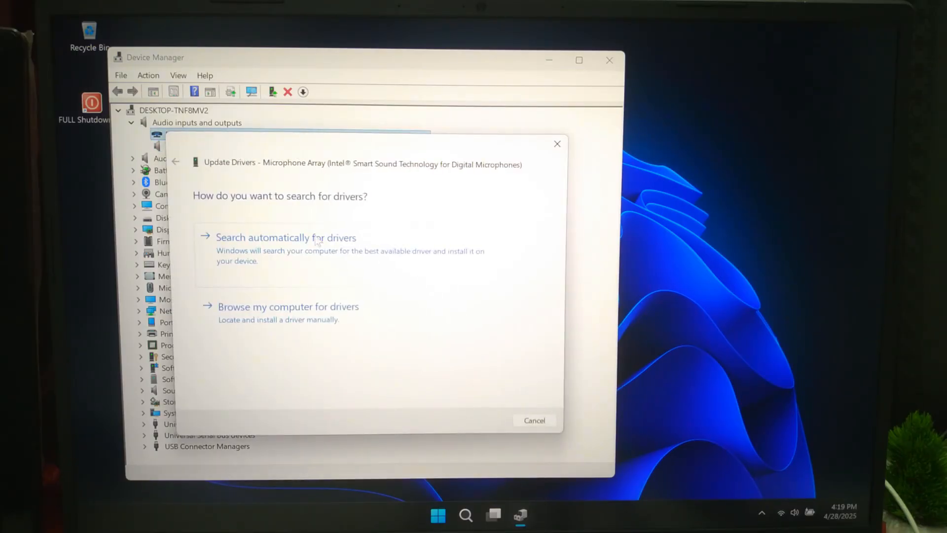
click(285, 238)
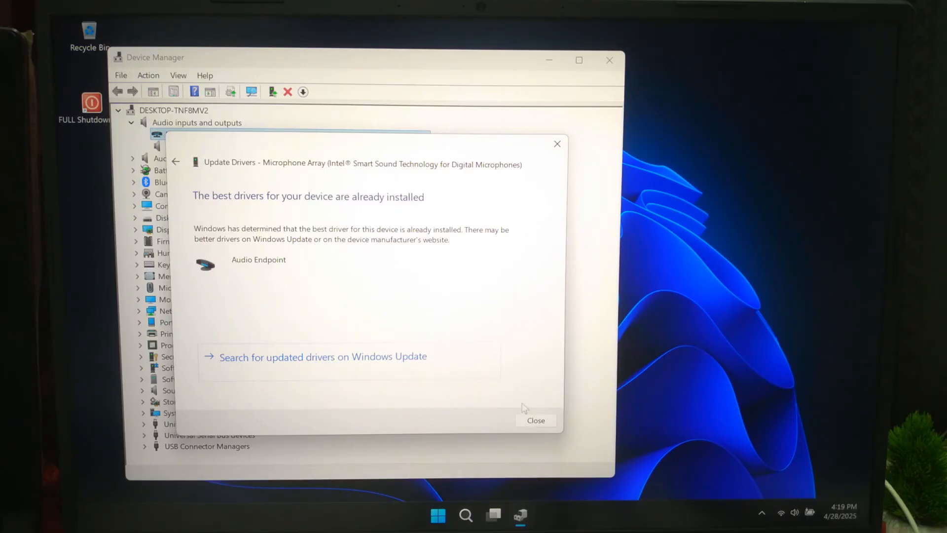
right_click(193, 146)
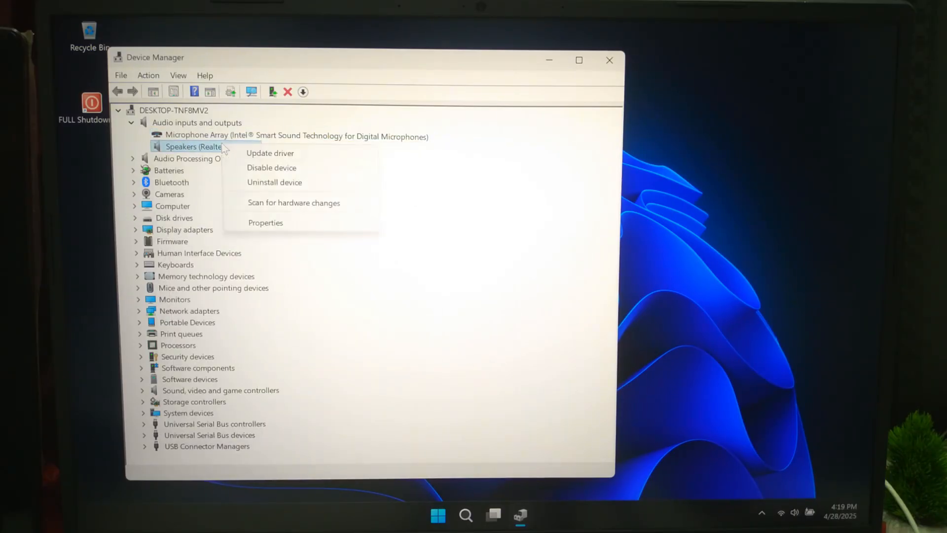
mouse_move(270, 153)
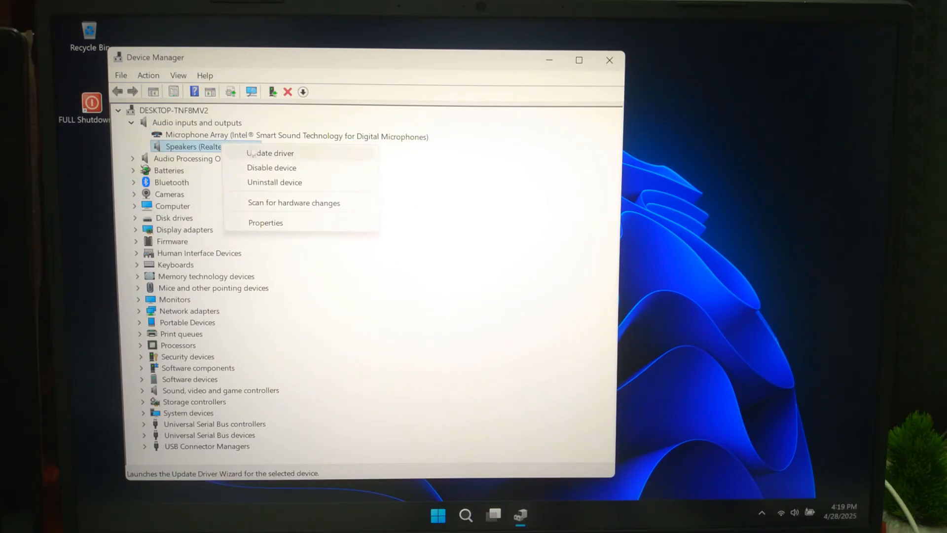
click(270, 153)
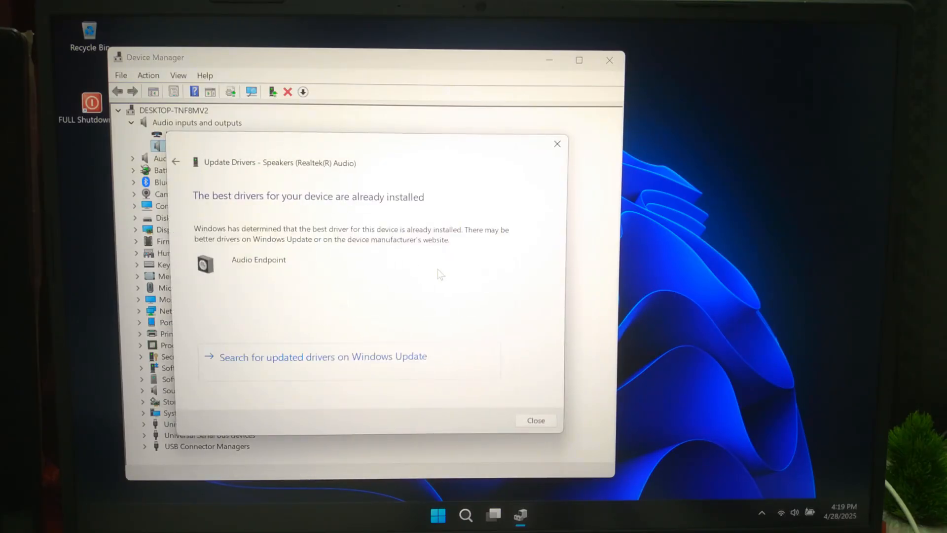
click(534, 420)
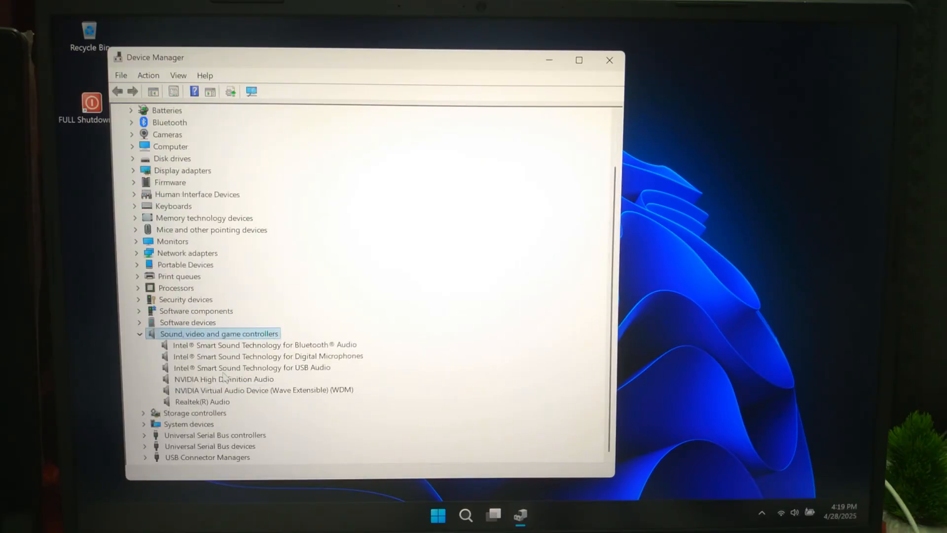
Step: Search automatically for drivers on Intel Smart Sound Bluetooth and USB Audio controllers
right_click(265, 344)
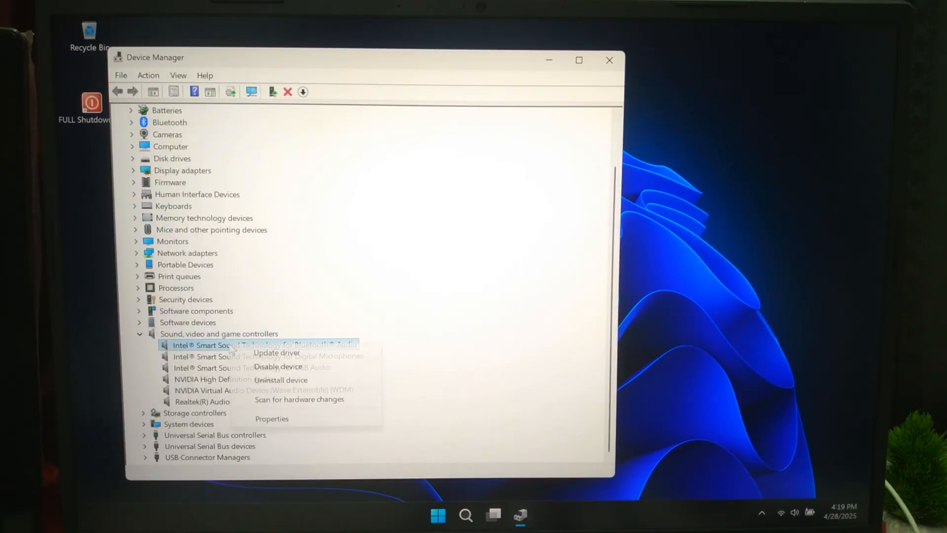
click(276, 352)
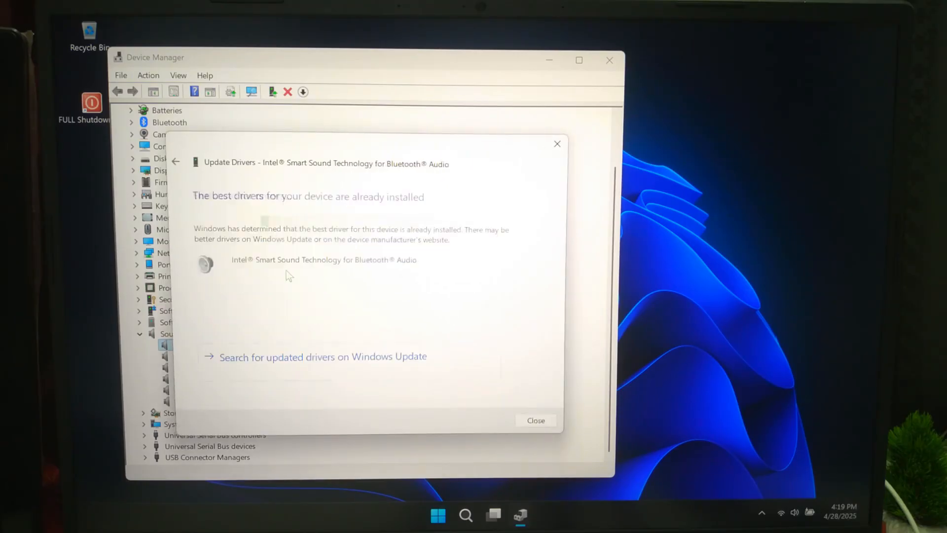
click(535, 420)
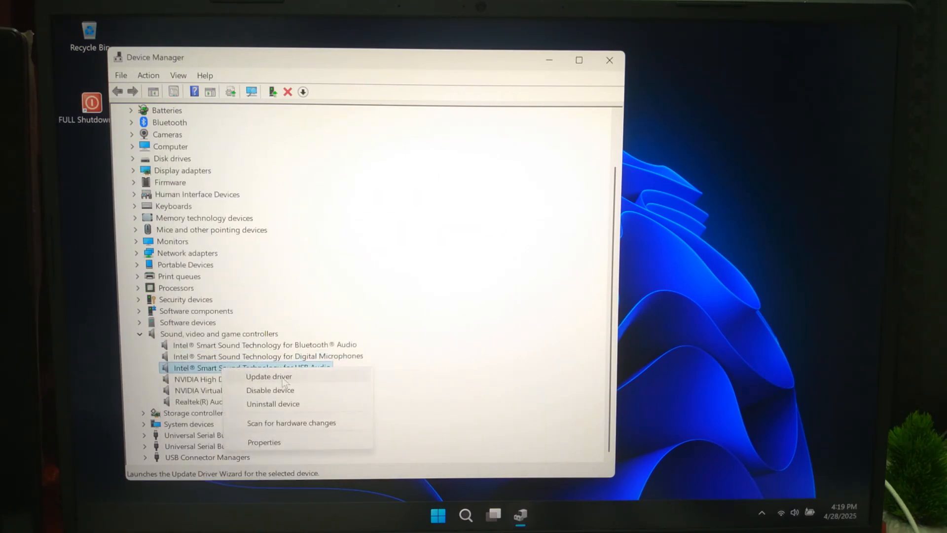
click(269, 375)
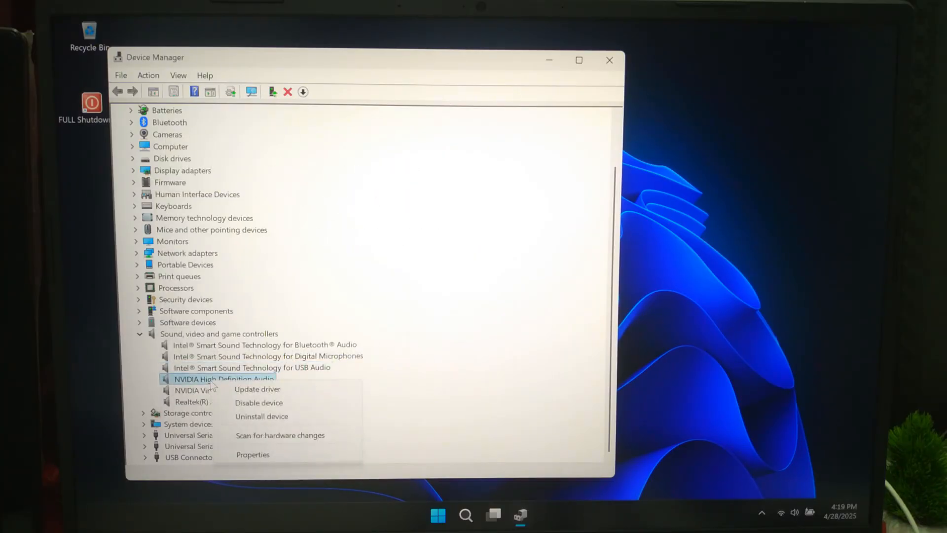
Step: Search automatically for drivers on NVIDIA HD Audio, NVIDIA Virtual Audio and Realtek(R) Audio
click(257, 389)
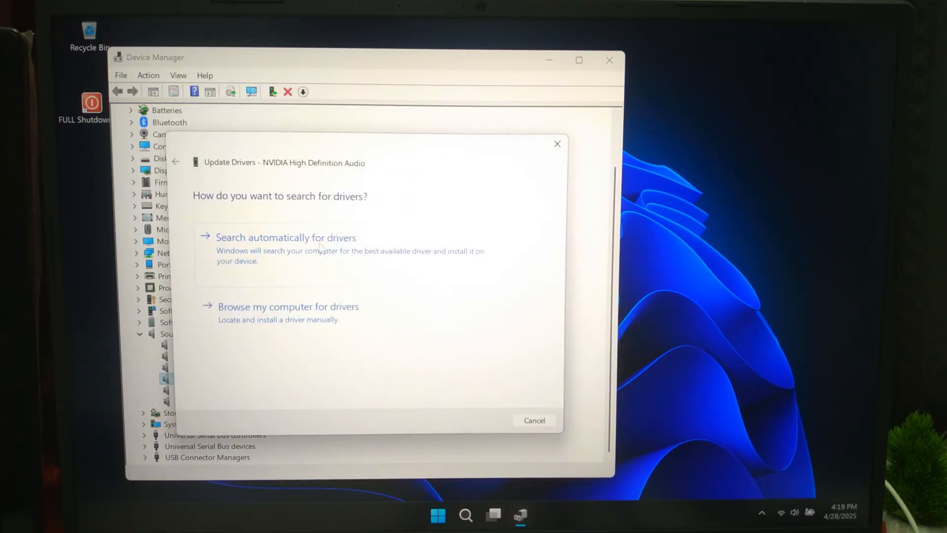
click(534, 420)
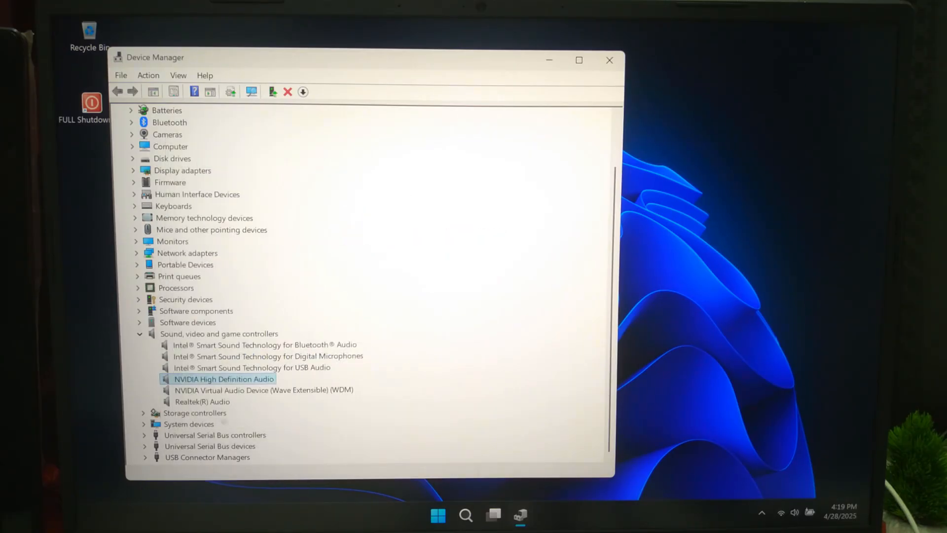
double_click(264, 390)
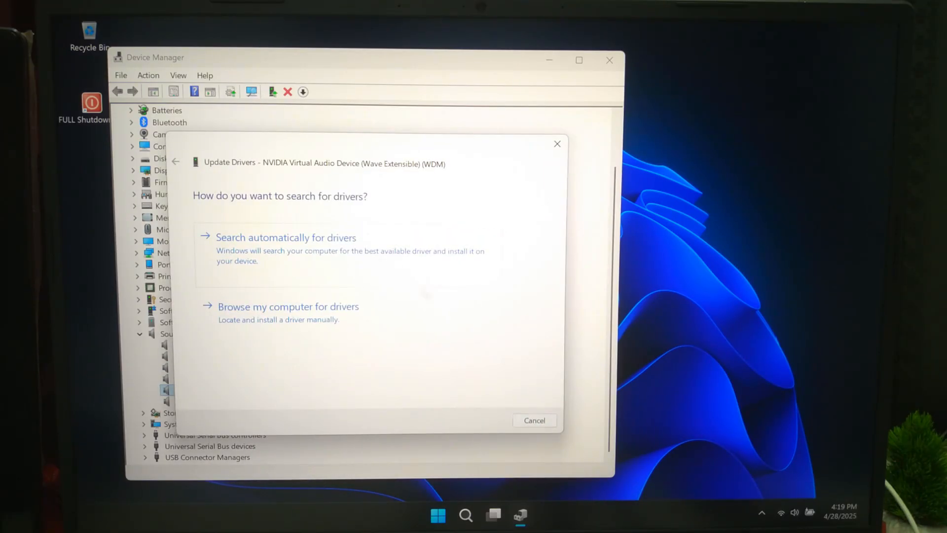
click(534, 421)
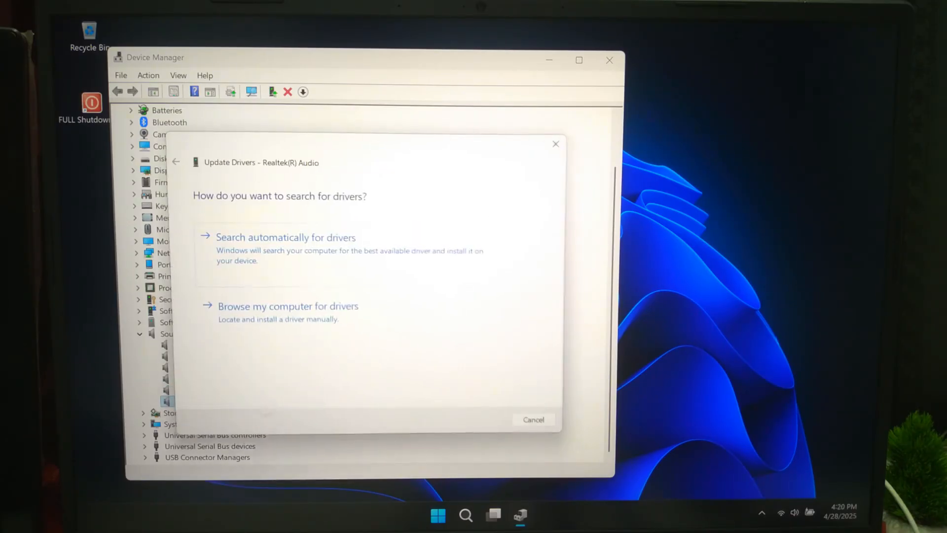
click(285, 237)
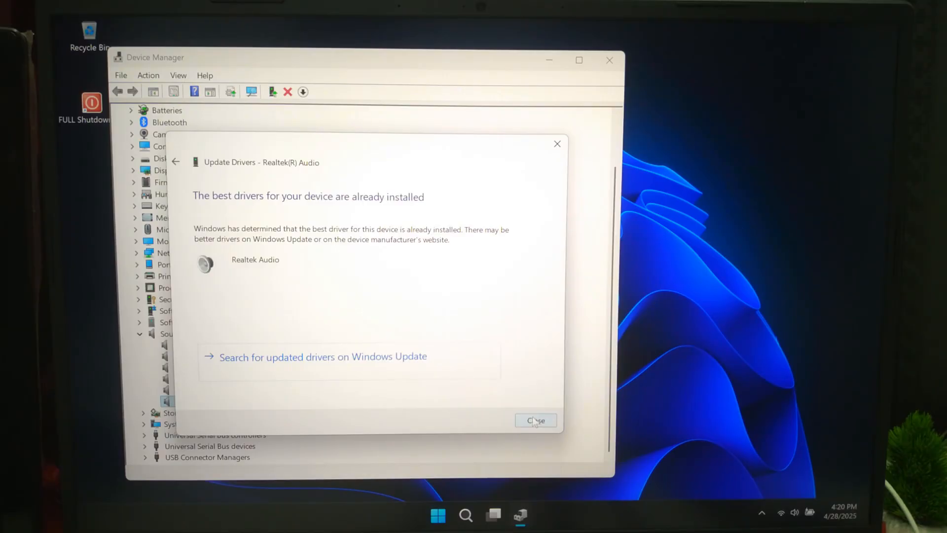
click(535, 421)
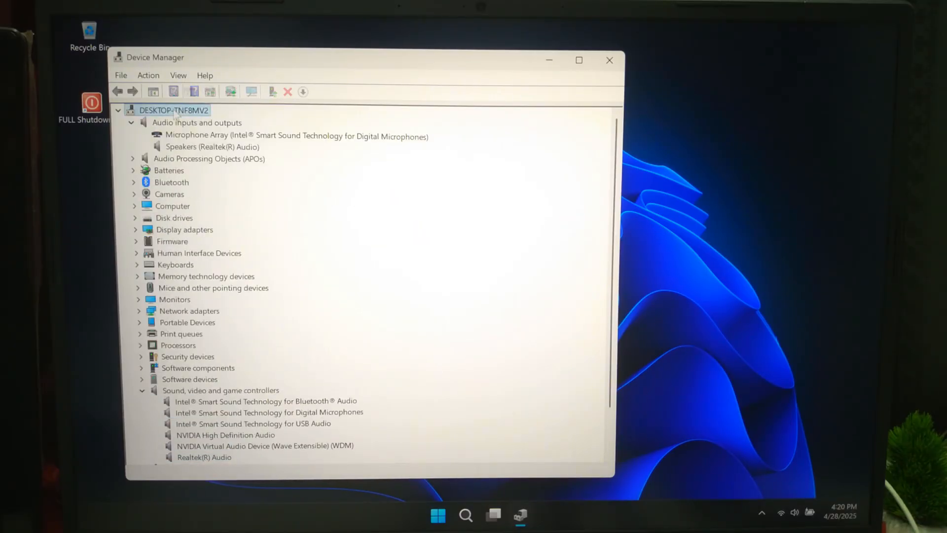
click(179, 75)
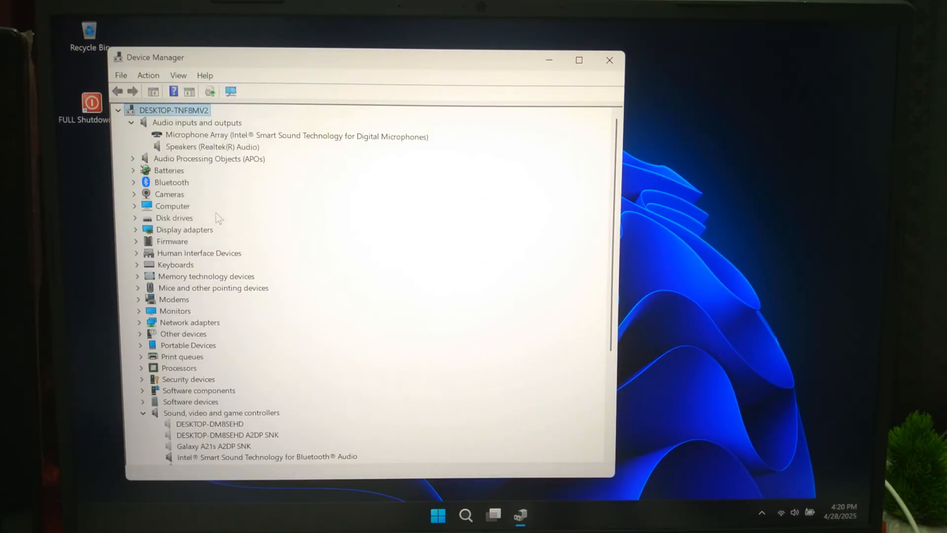
scroll(down, 3)
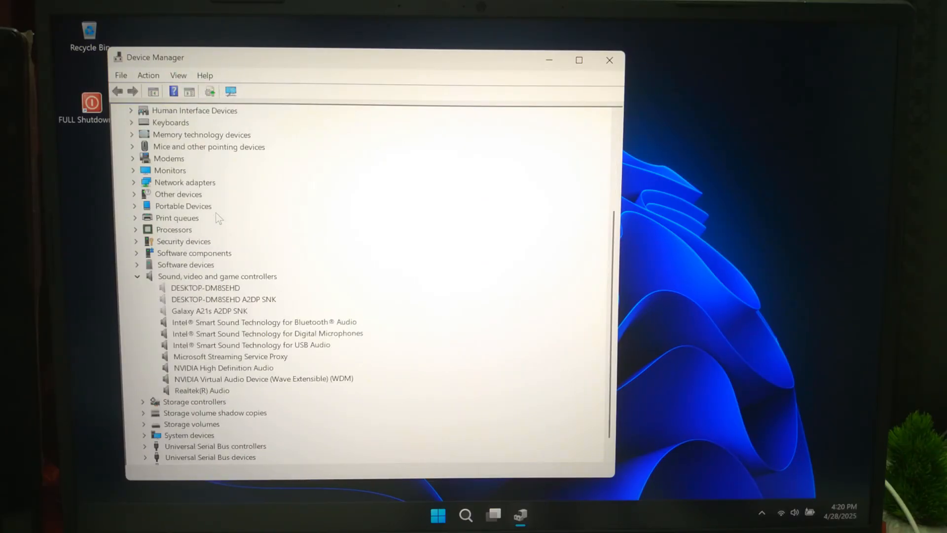
click(148, 75)
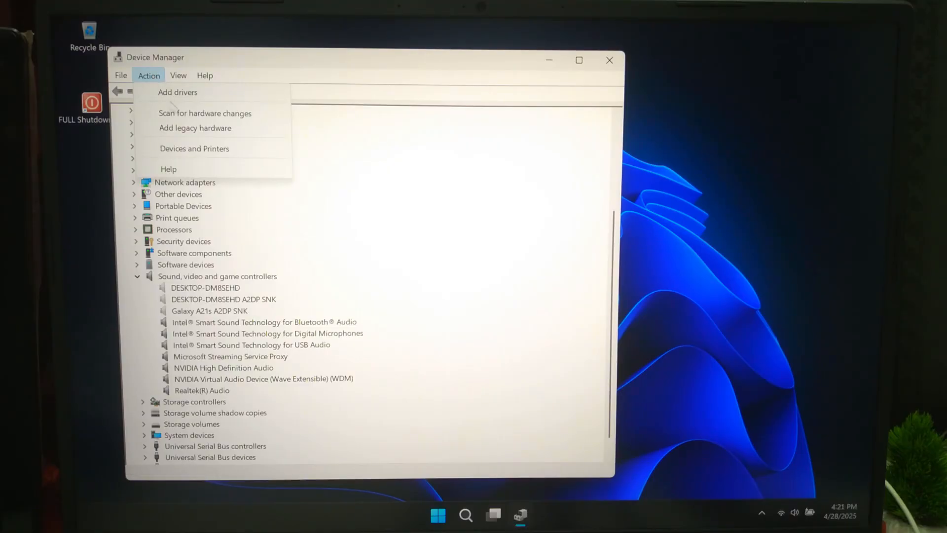
click(206, 112)
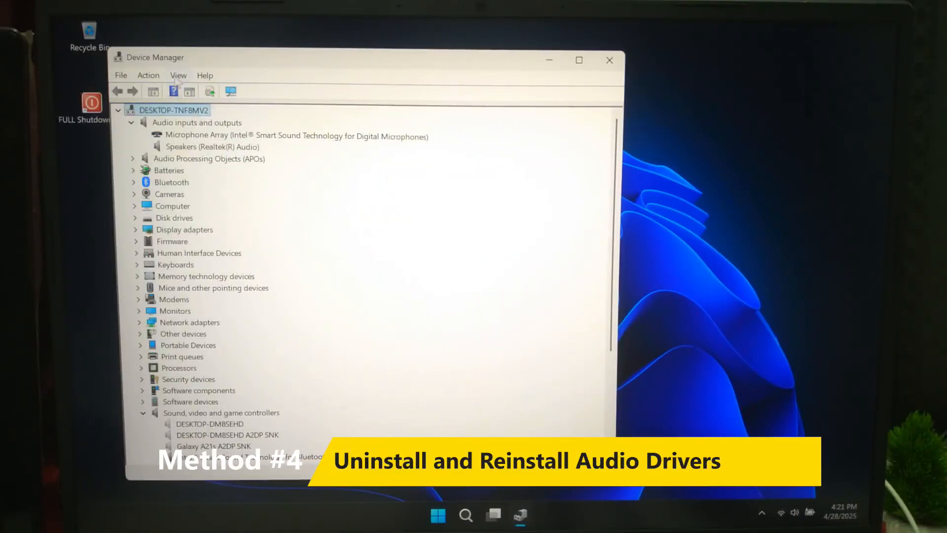
click(178, 75)
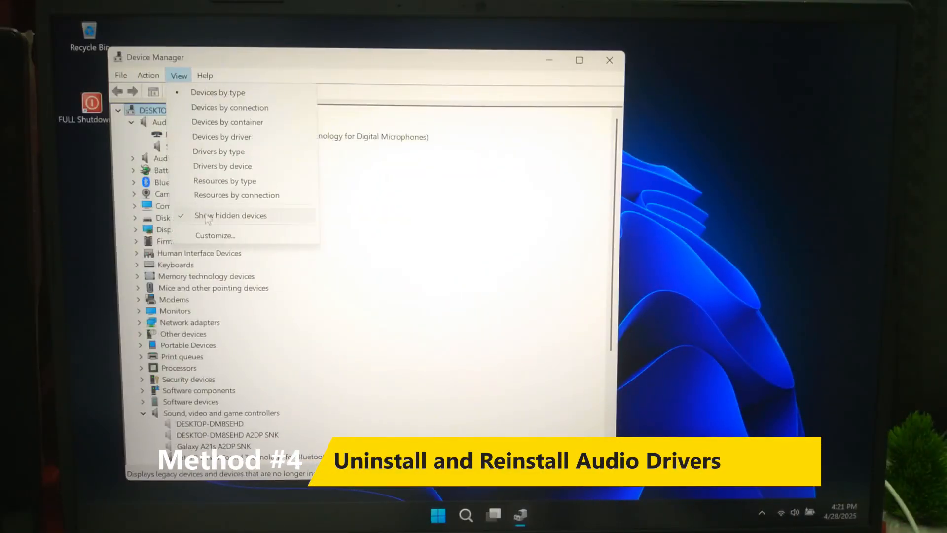
click(148, 75)
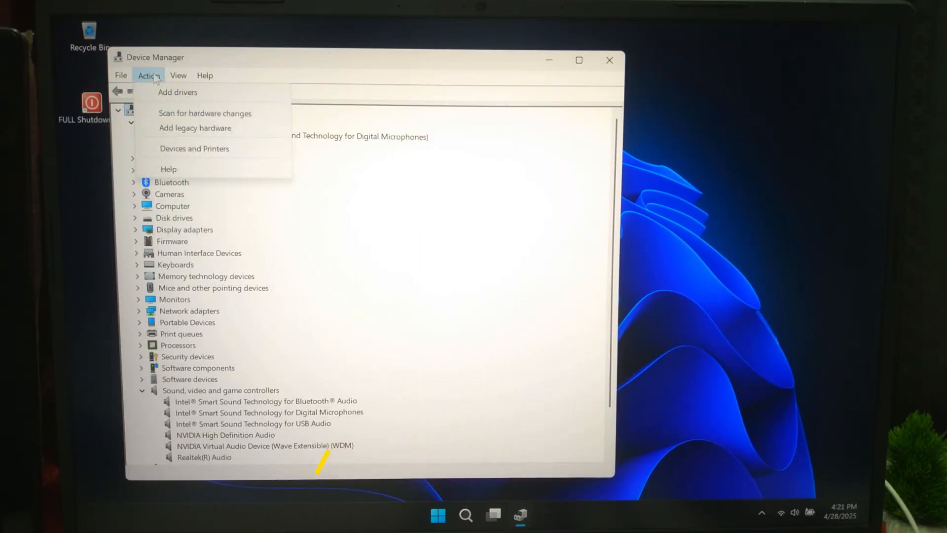
click(206, 113)
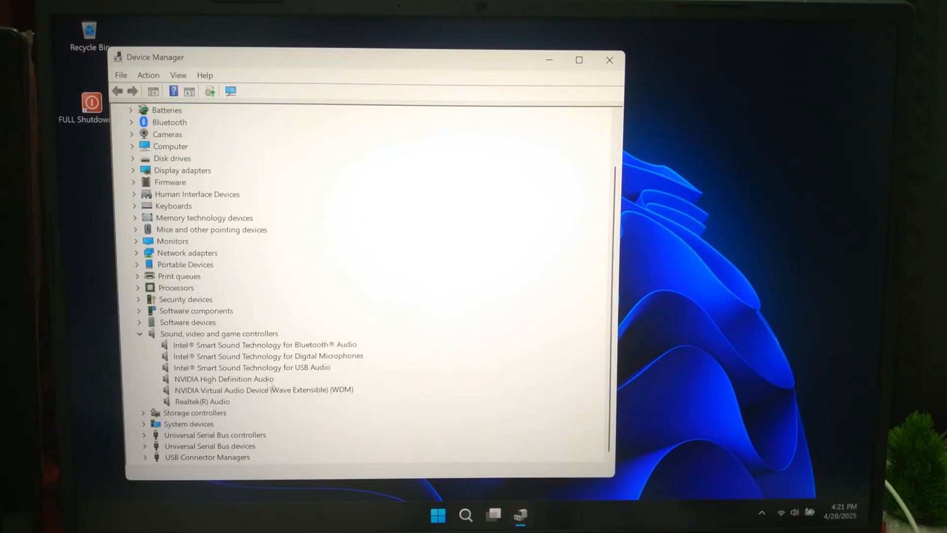
Step: Uninstall the Realtek(R) Audio device and close Device Manager
right_click(202, 402)
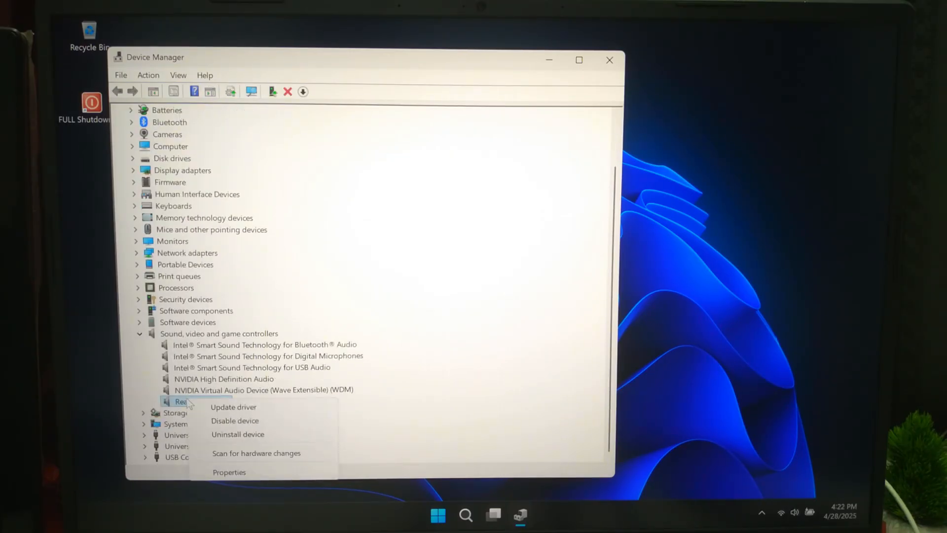
click(238, 434)
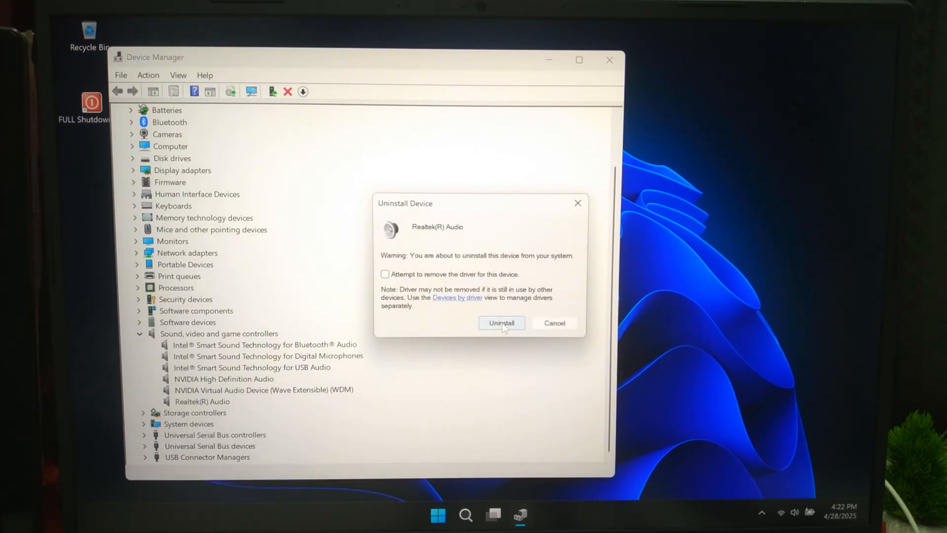
click(501, 323)
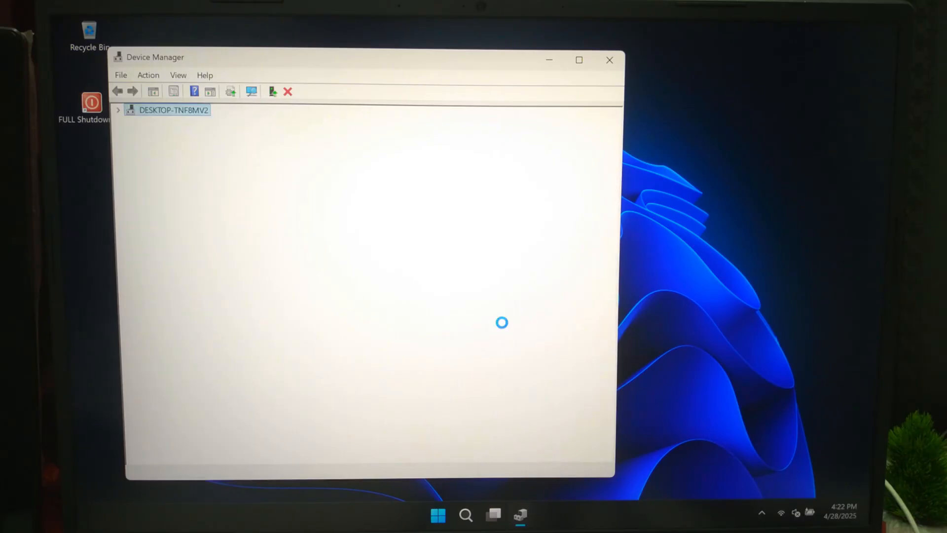
click(609, 60)
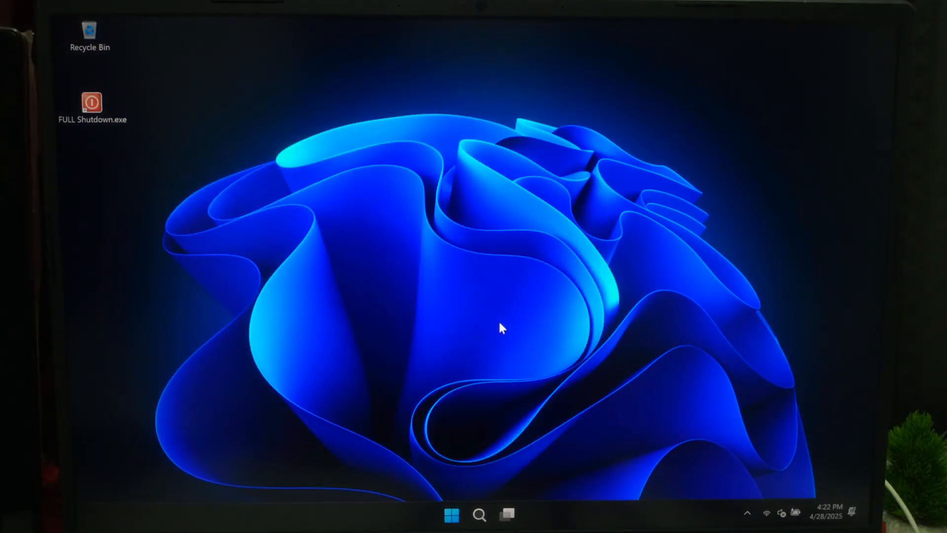
Step: Back at the desktop, check and adjust the system volume in the quick panel
double_click(92, 101)
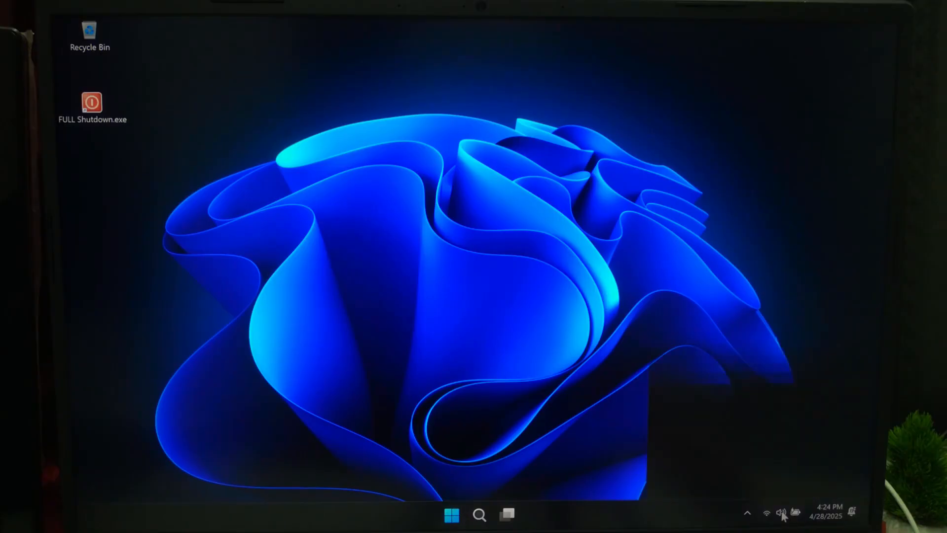
click(782, 513)
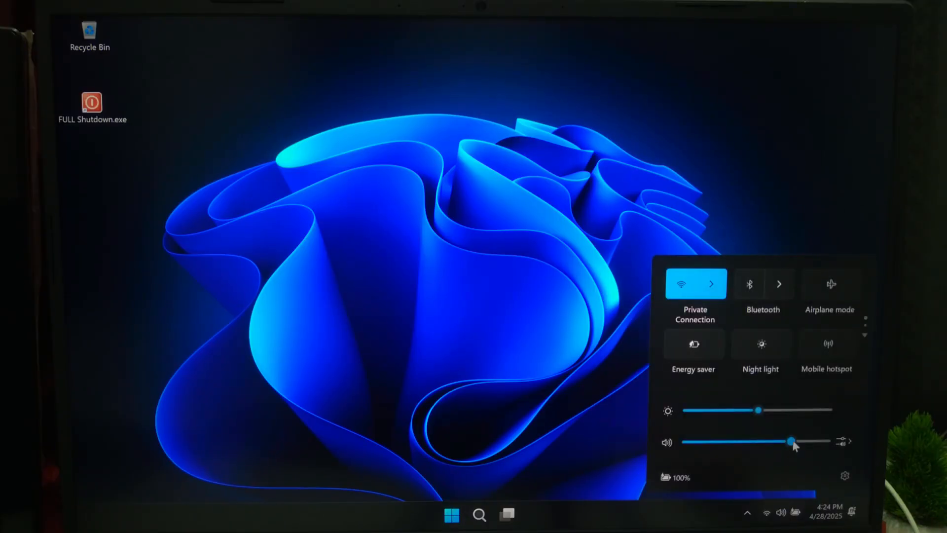
drag(792, 442, 754, 442)
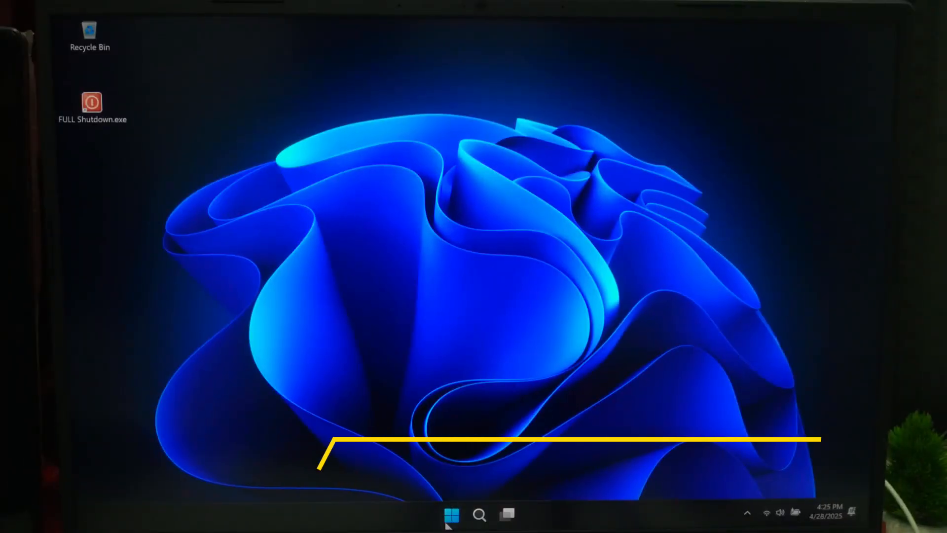
Step: Go through Settings > System > Sound down to More sound settings for the Realtek speakers
right_click(452, 515)
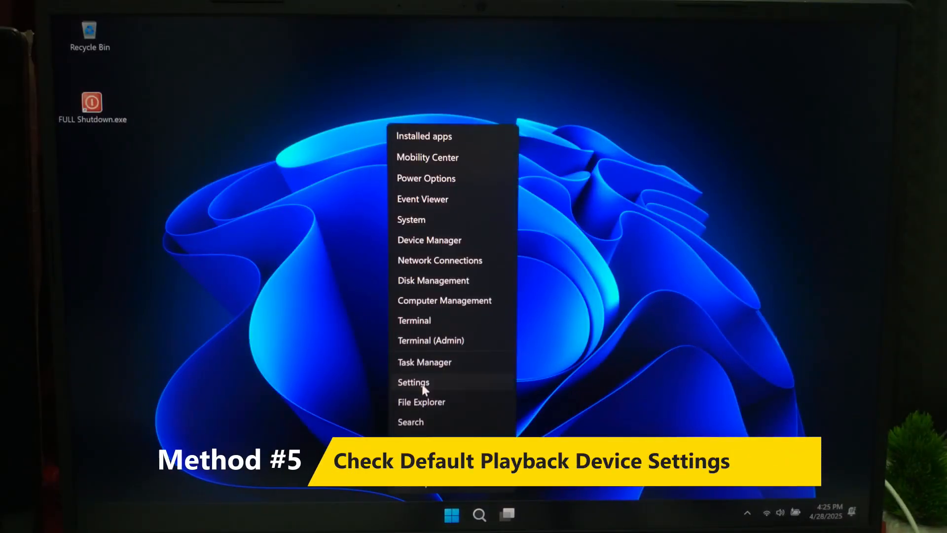
click(414, 381)
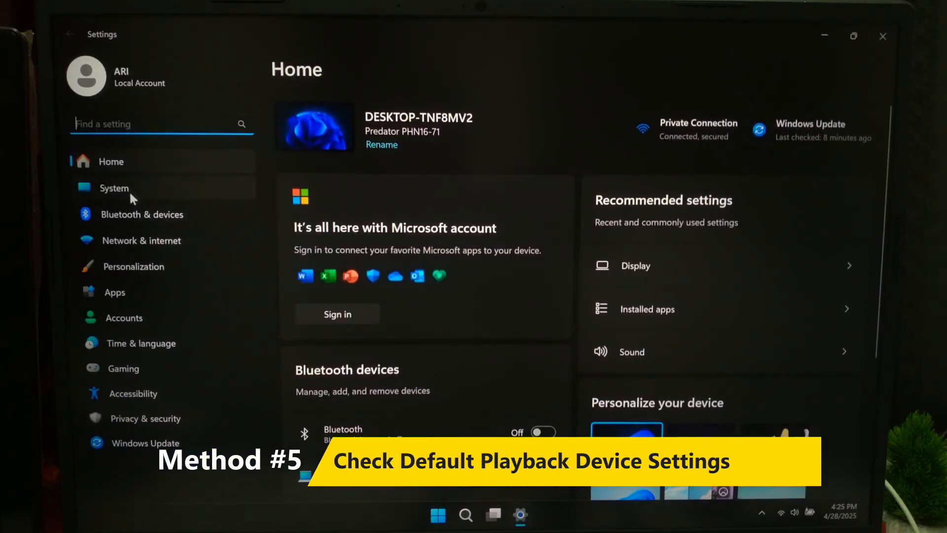
click(114, 187)
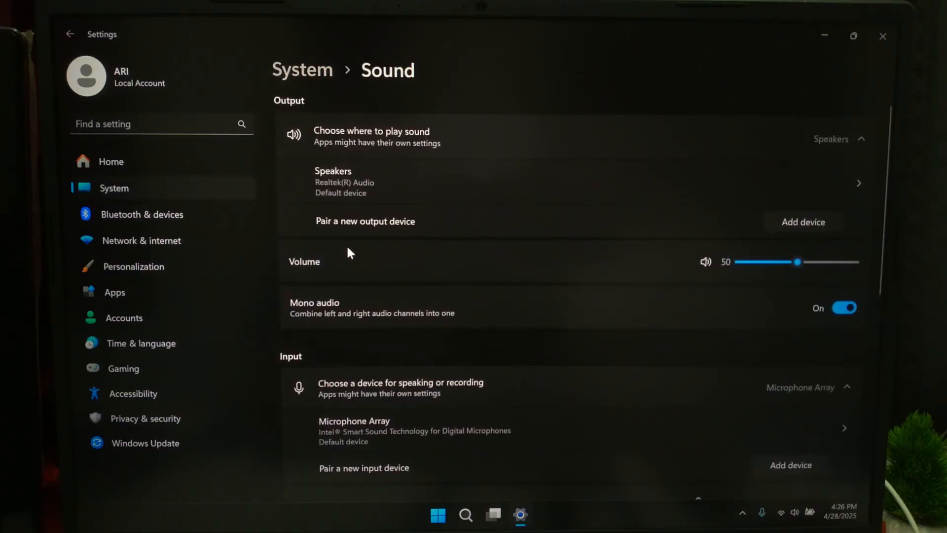
scroll(down, 3)
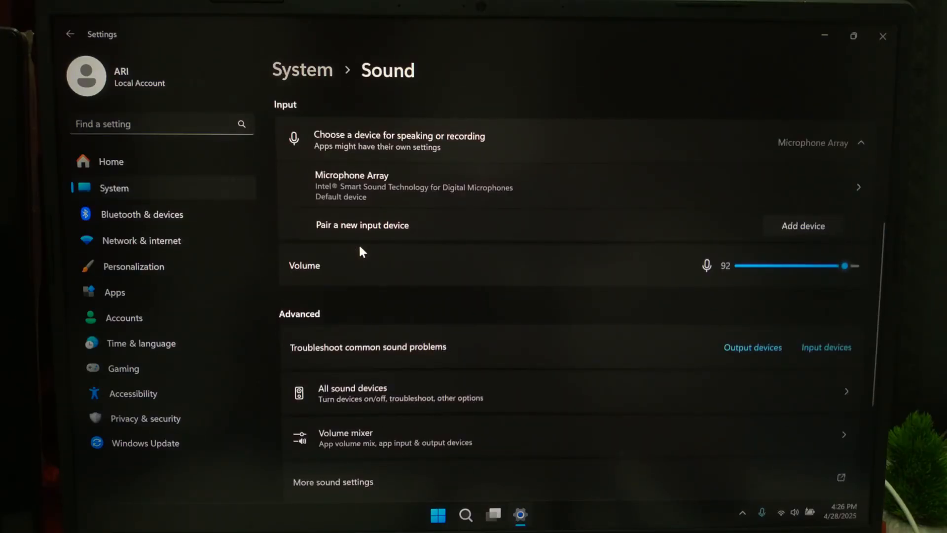
scroll(down, 3)
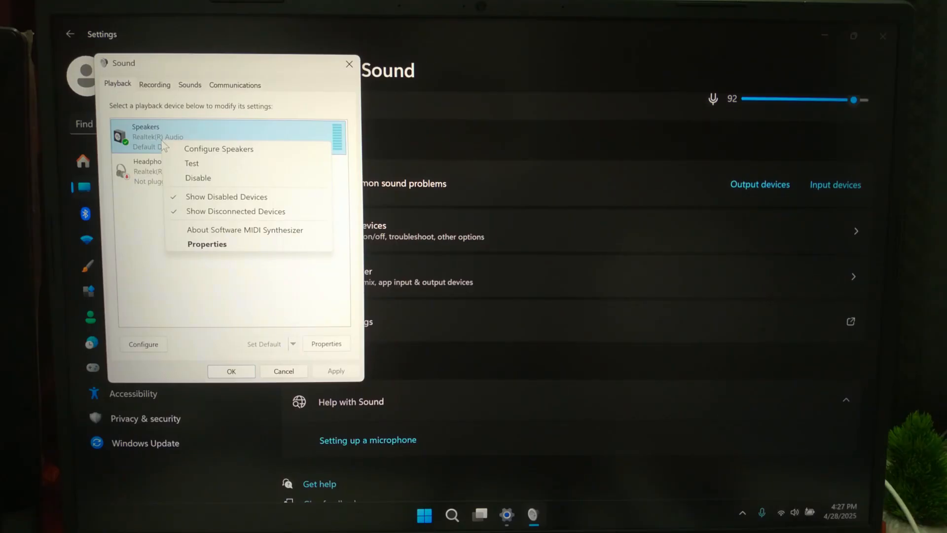
Step: In Speakers Properties Advanced settings, untick Enable audio enhancements
click(207, 244)
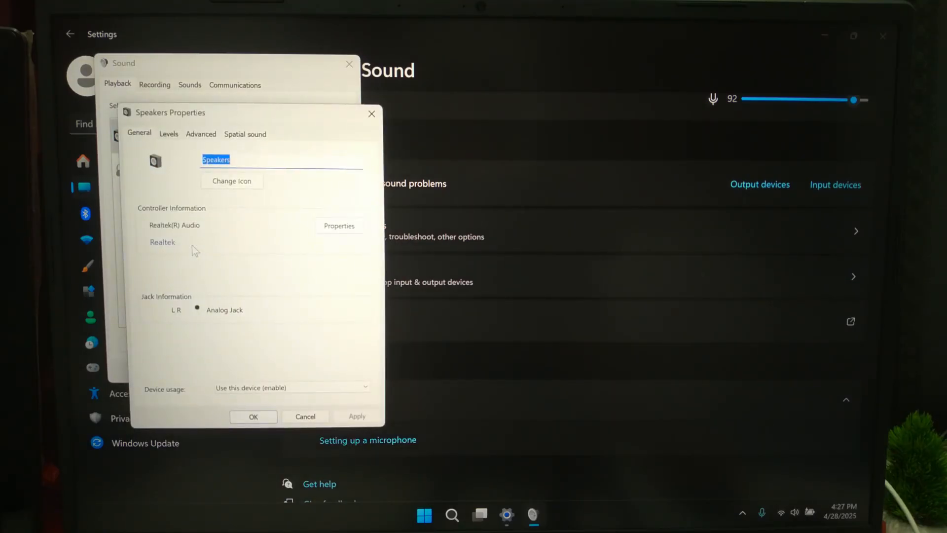
click(200, 133)
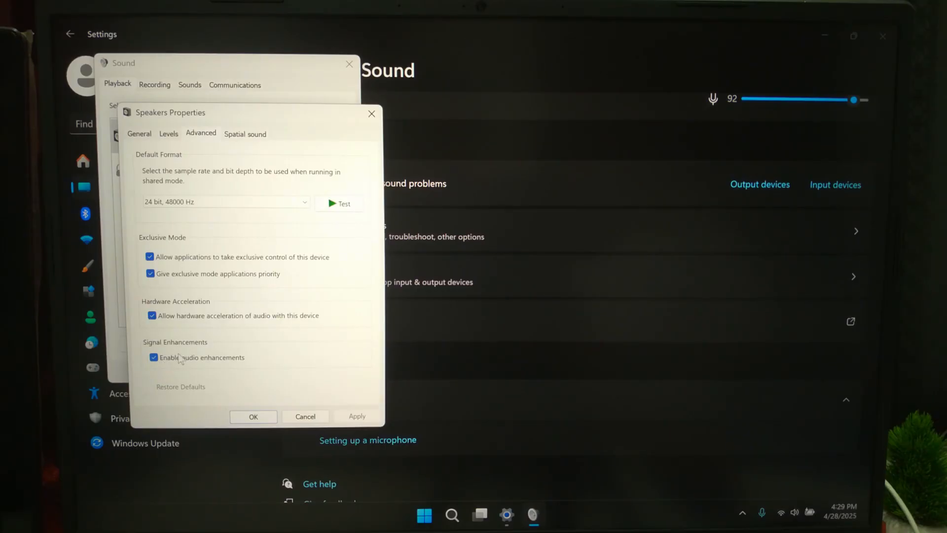
click(152, 357)
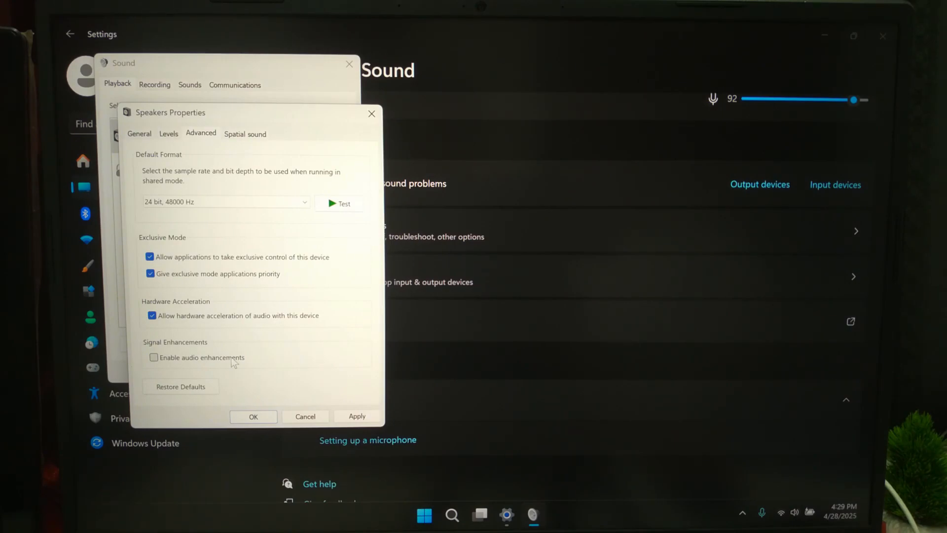
mouse_move(271, 358)
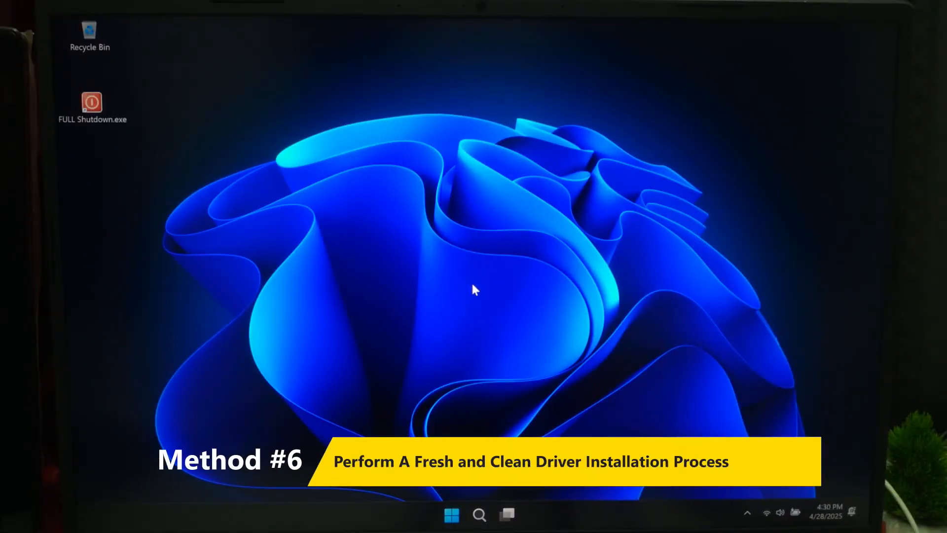
Step: Reach the Acer support page for the PC via a search for 'acer.'
click(480, 515)
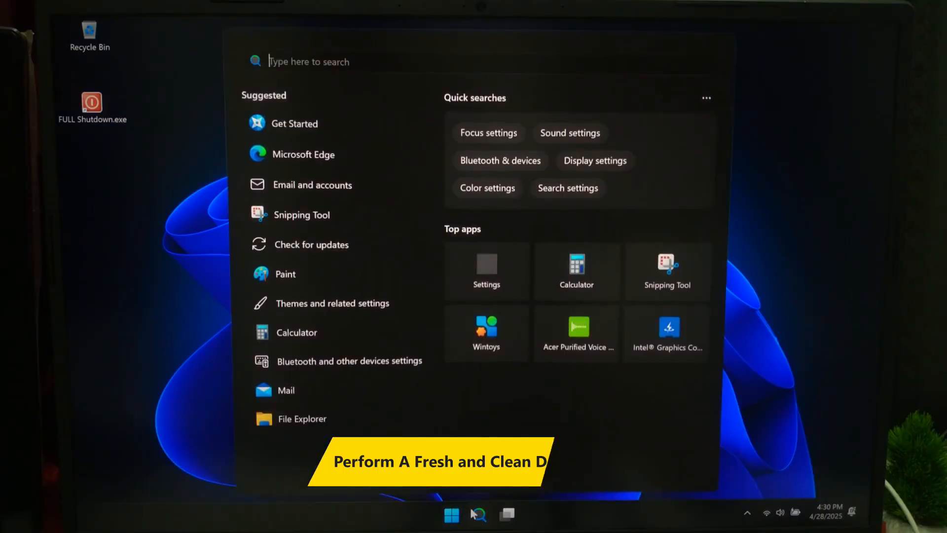
text(acer.)
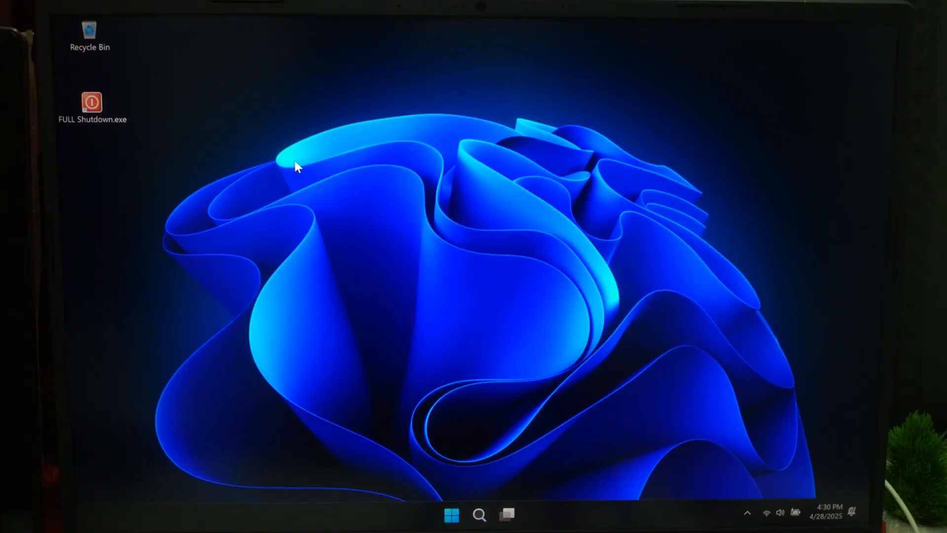
click(520, 515)
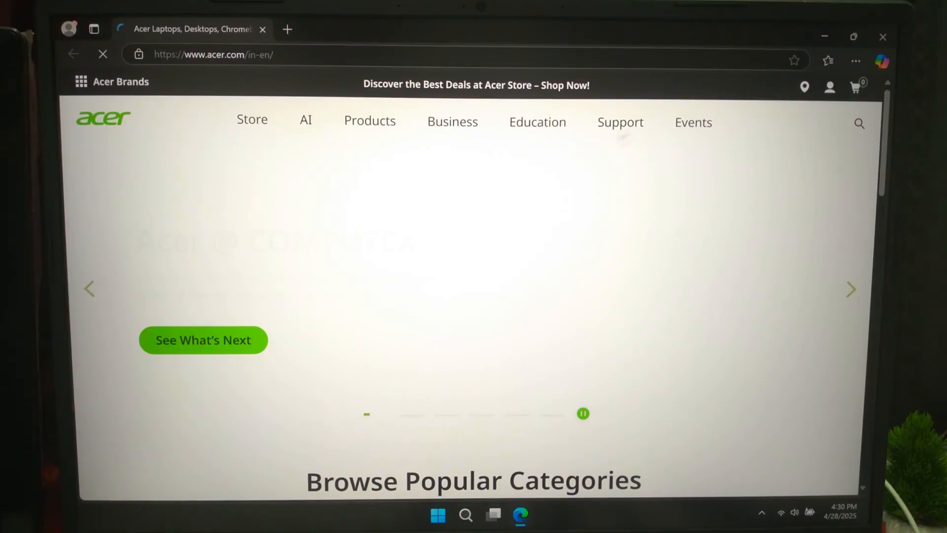
click(619, 122)
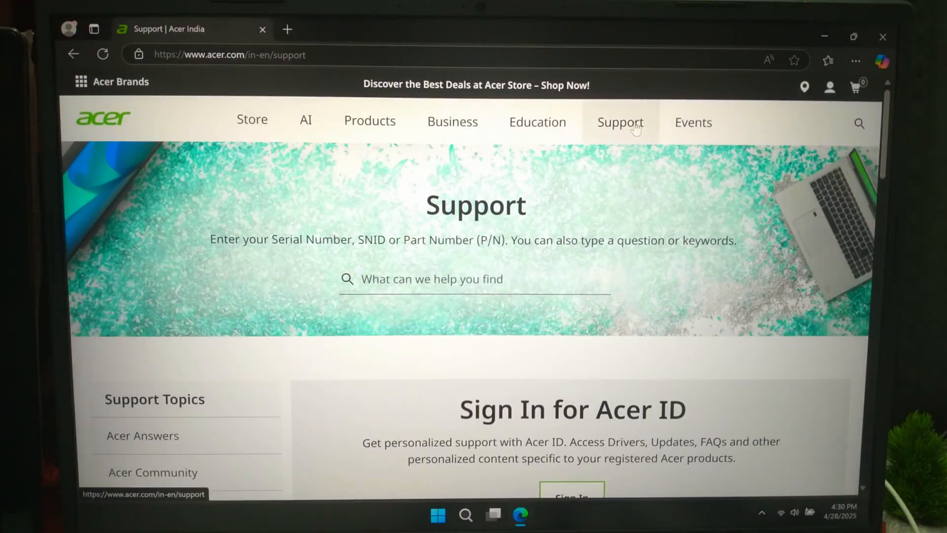
mouse_move(371, 305)
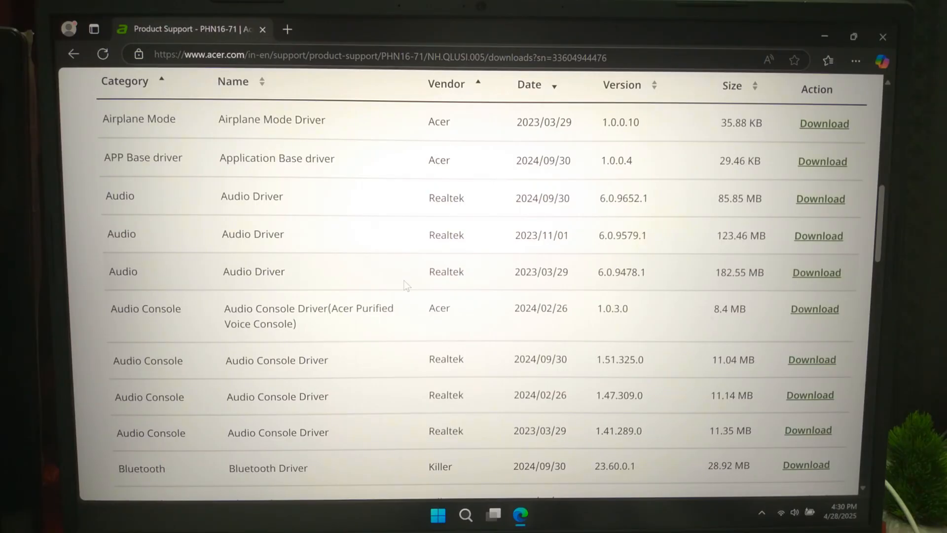
mouse_move(535, 206)
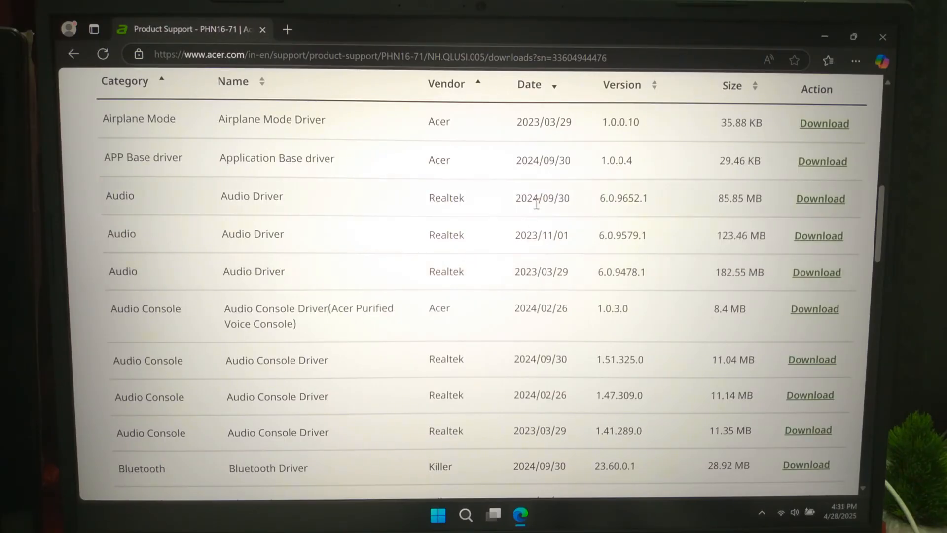
mouse_move(107, 191)
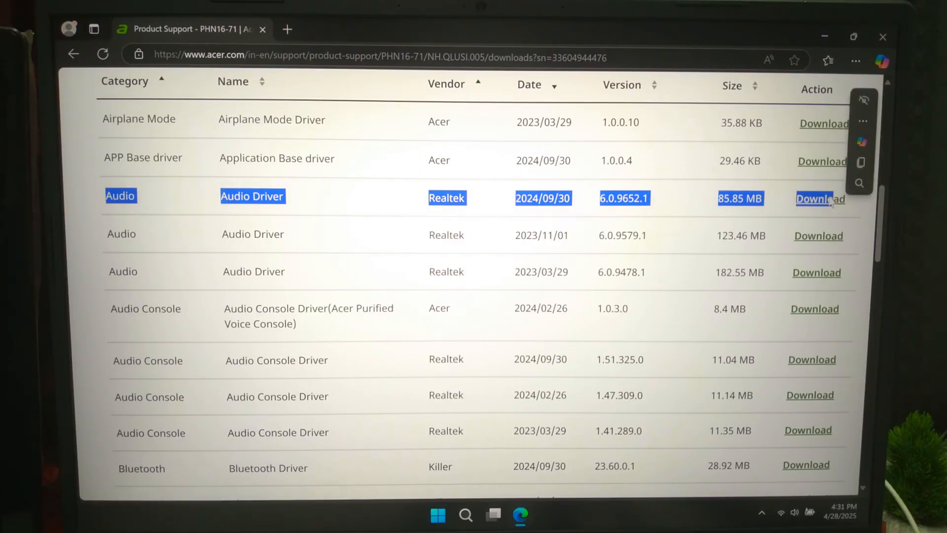
Step: Download the Realtek Audio Driver archive and save it to the Desktop
click(820, 198)
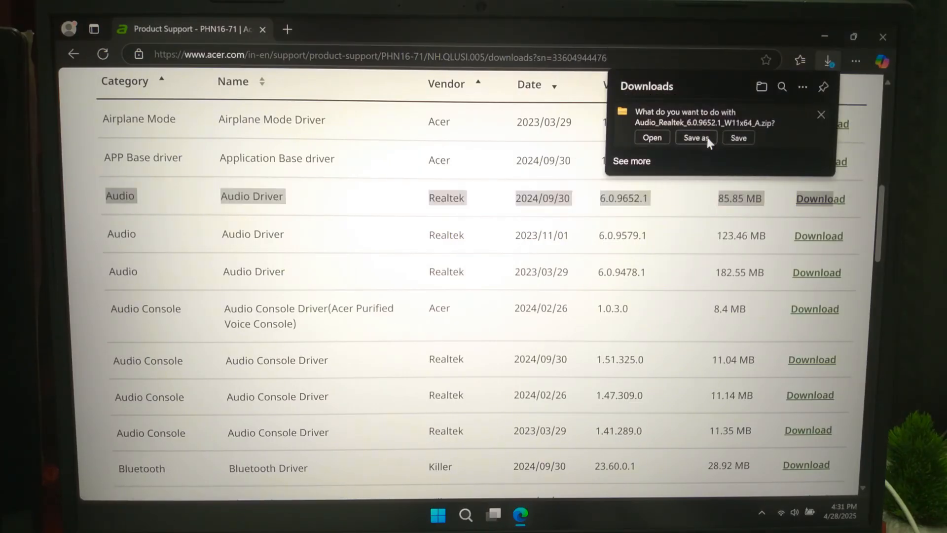
click(695, 138)
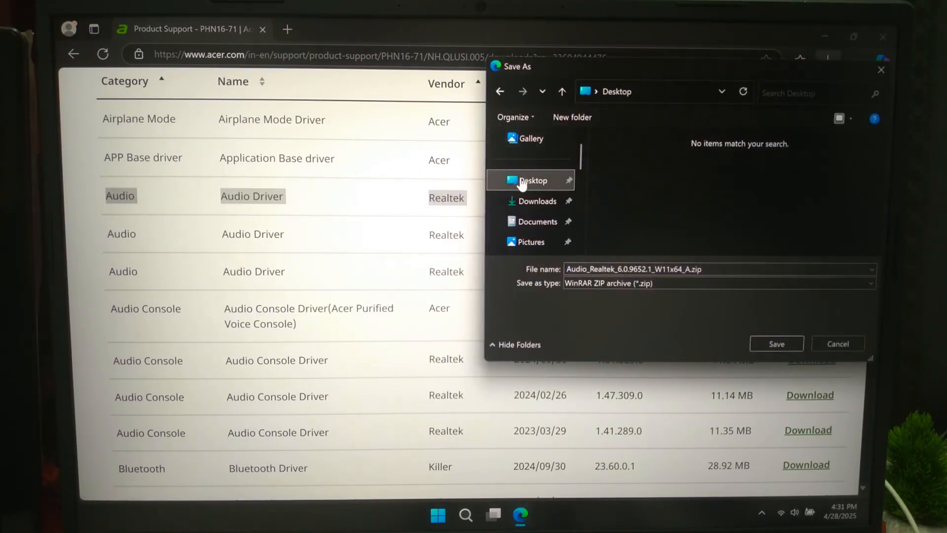
click(776, 343)
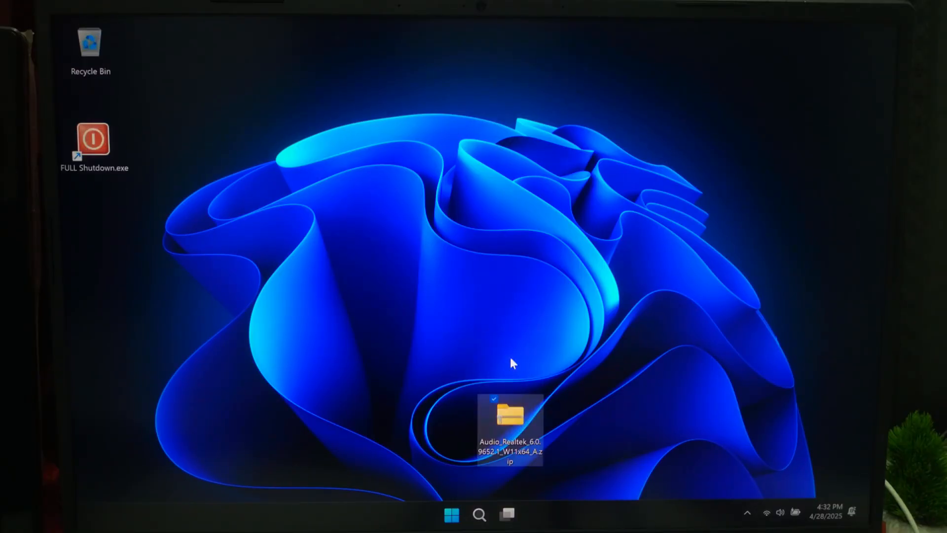
Step: Extract the downloaded Realtek driver zip to its folder on the desktop
right_click(509, 423)
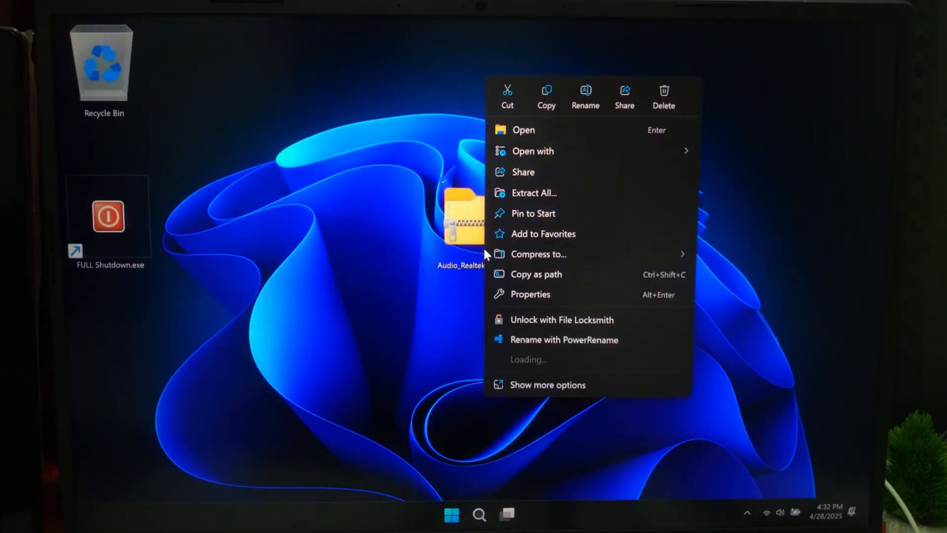
click(534, 193)
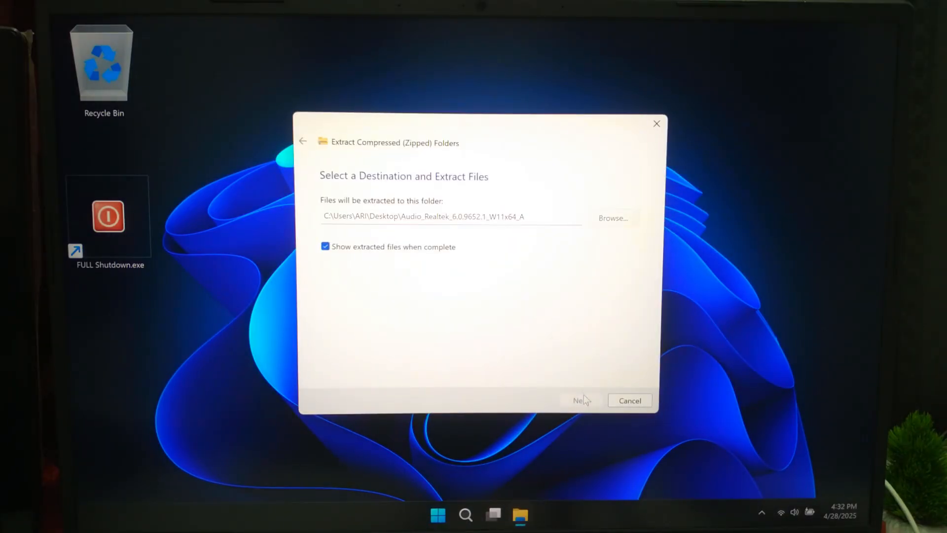
click(579, 401)
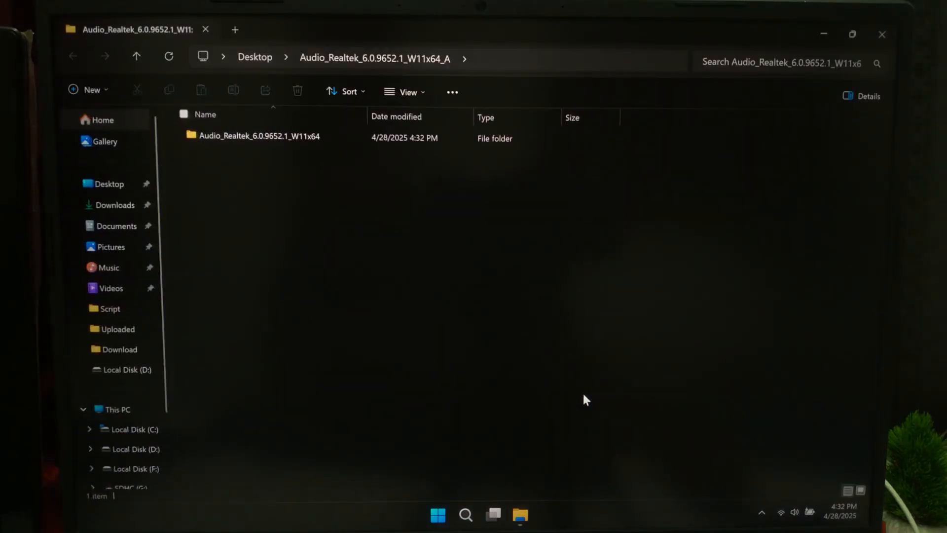
Step: Browse into the extracted folder's Win64 directory containing the HDXACPAcer.inf setup files
double_click(259, 135)
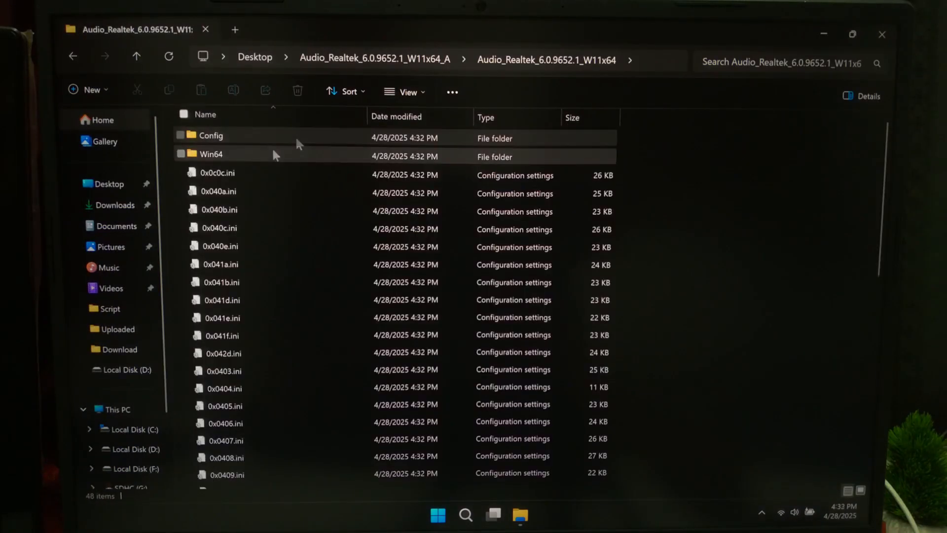
double_click(211, 154)
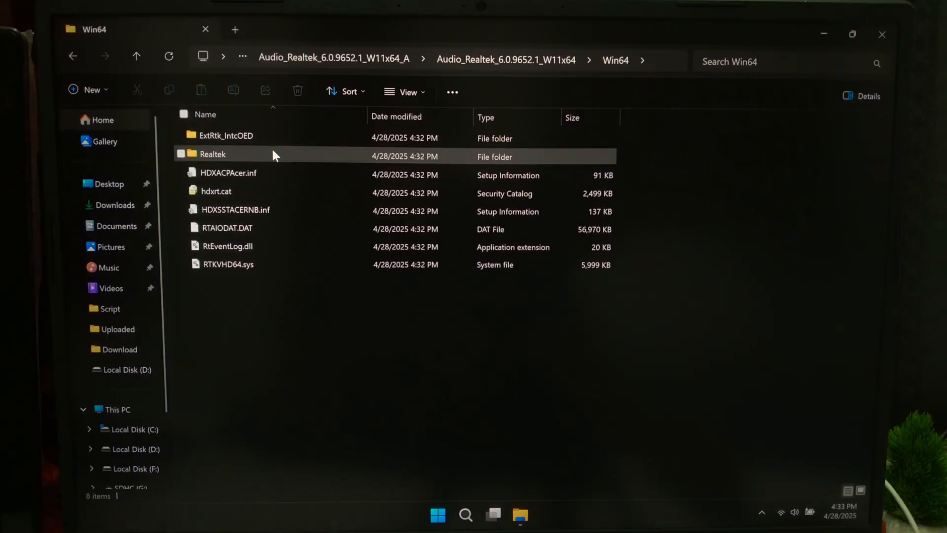
click(228, 175)
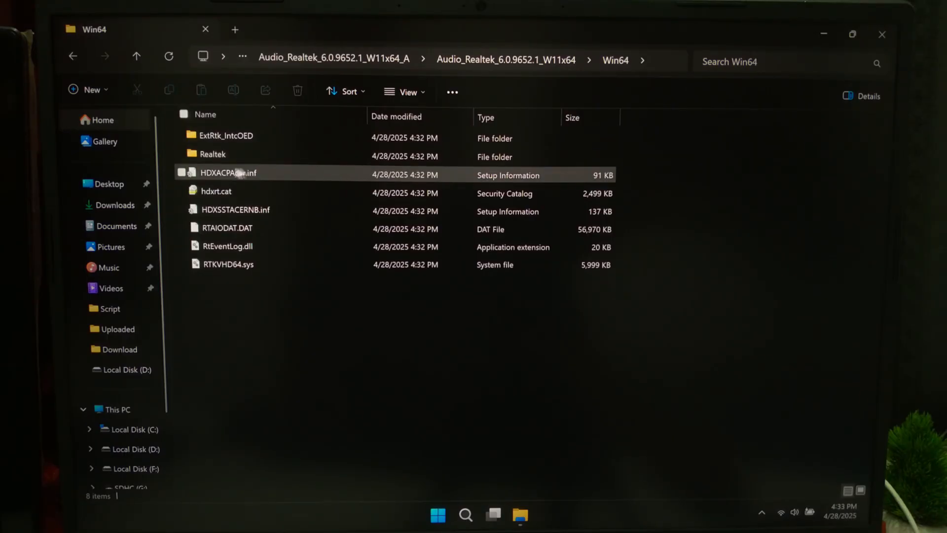
click(236, 209)
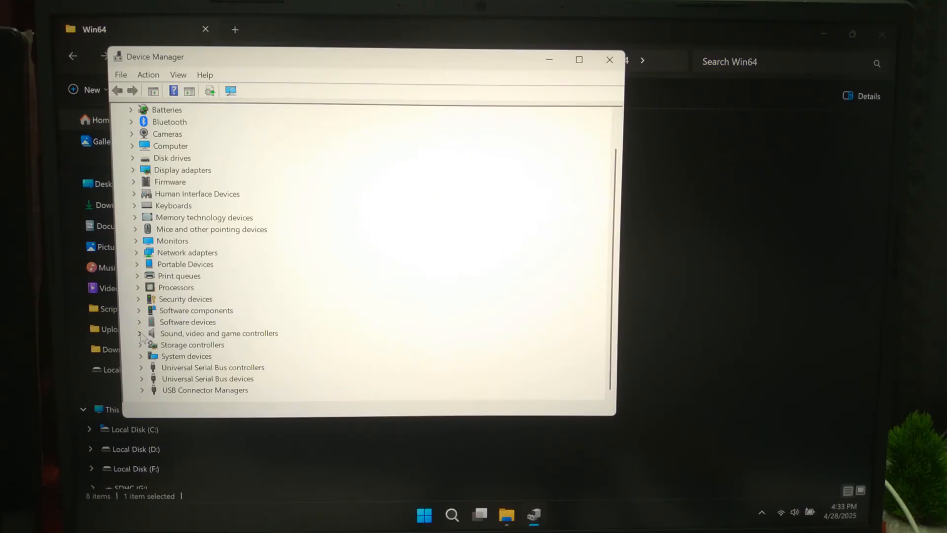
Step: Uninstall Realtek(R) Audio with its driver removed, leaving Intel High Definition Audio listed
click(140, 333)
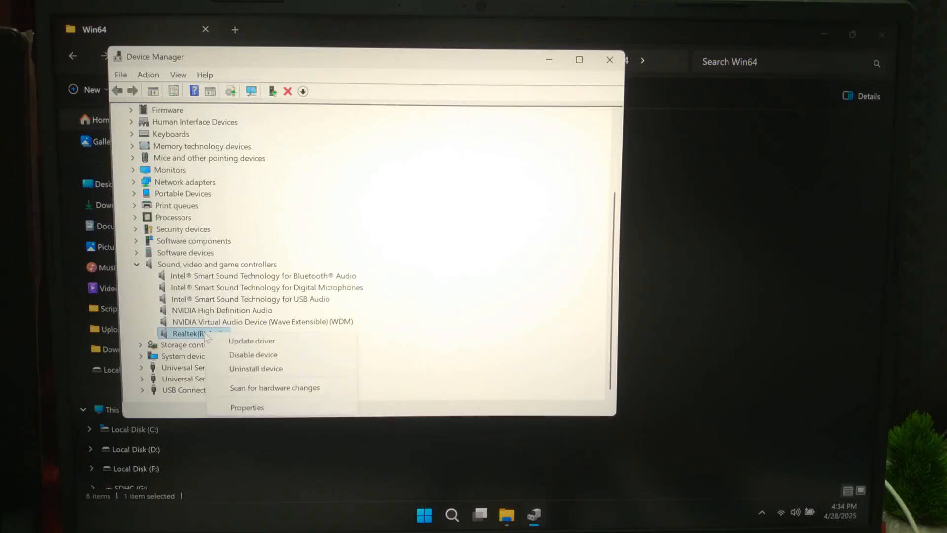
click(256, 368)
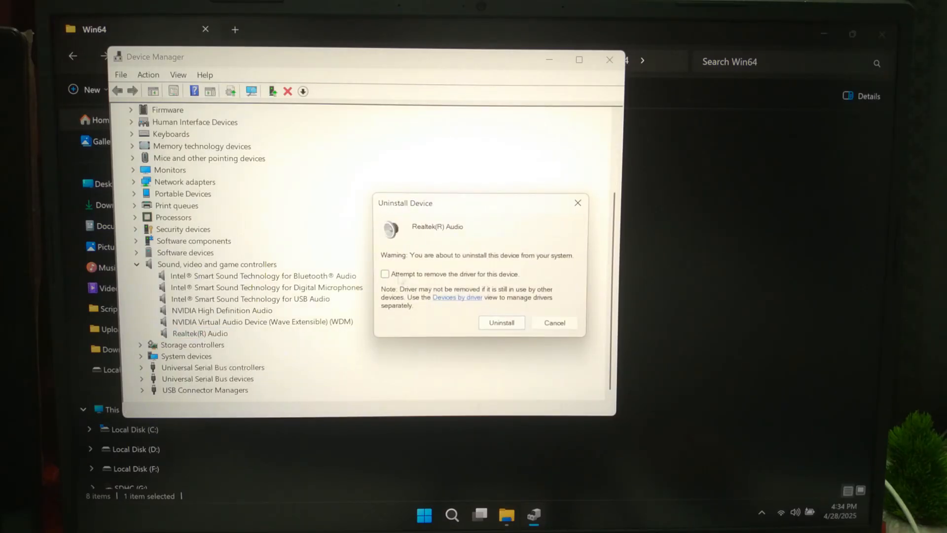
click(385, 273)
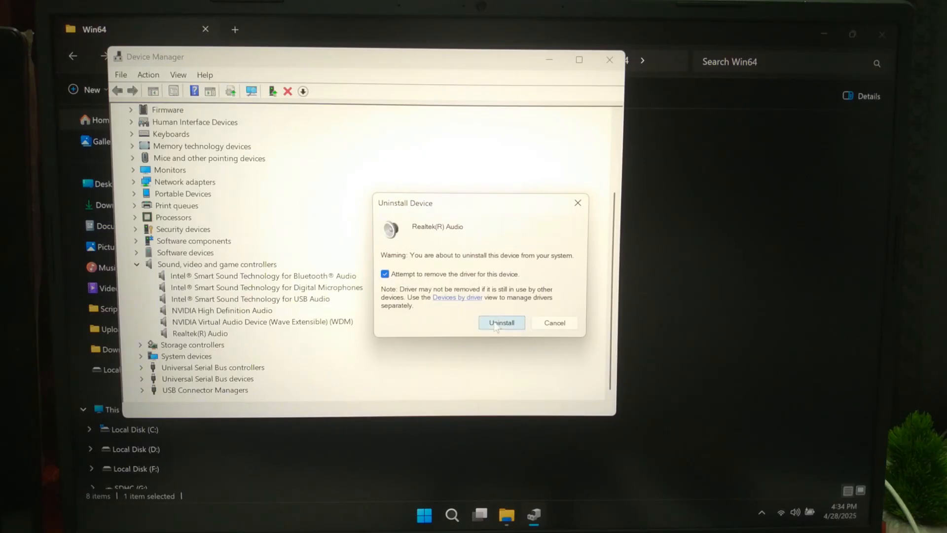
click(501, 322)
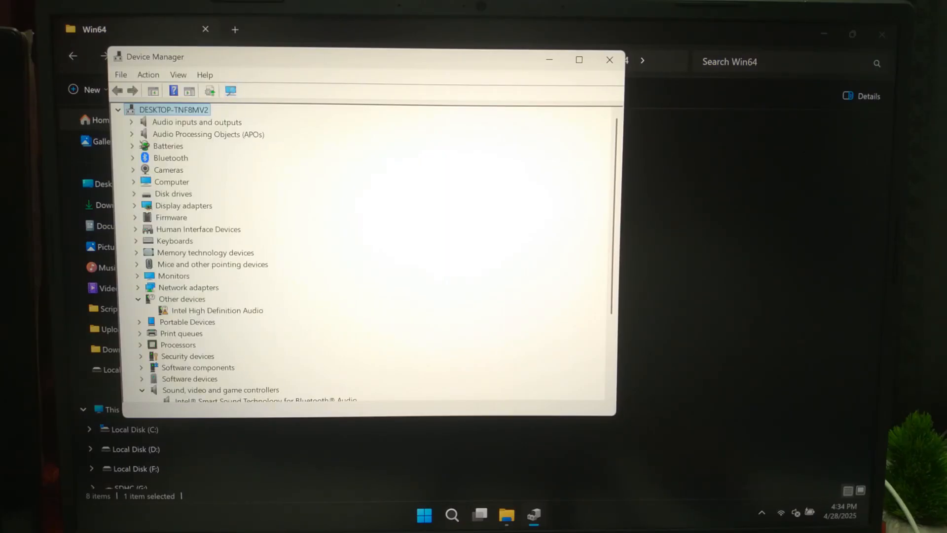
click(216, 310)
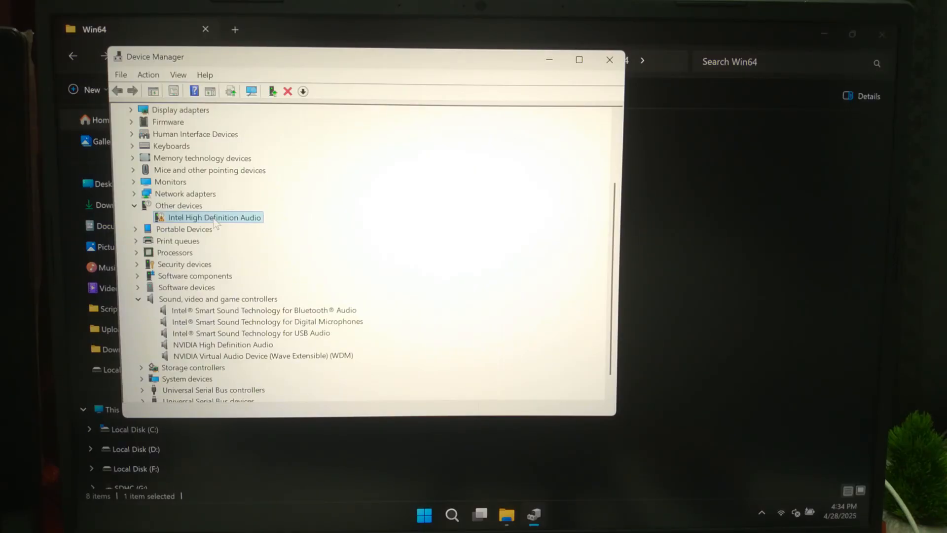
Step: Start a manual driver update on Intel High Definition Audio via Have Disk and browse for the file
right_click(214, 217)
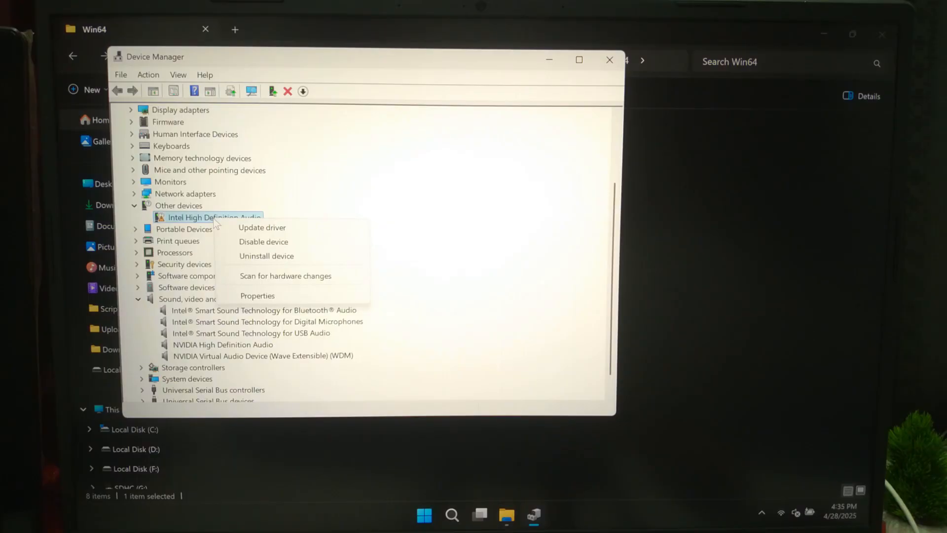
click(261, 227)
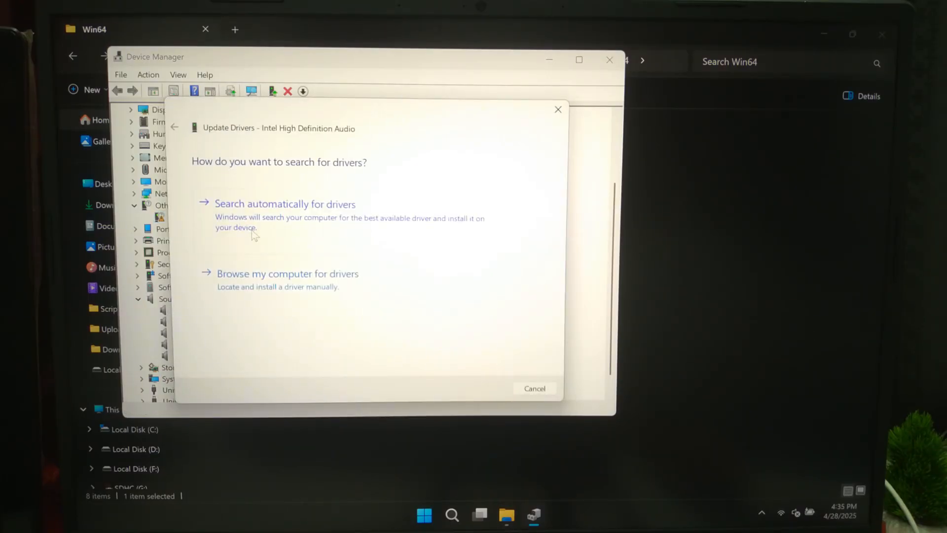
click(287, 273)
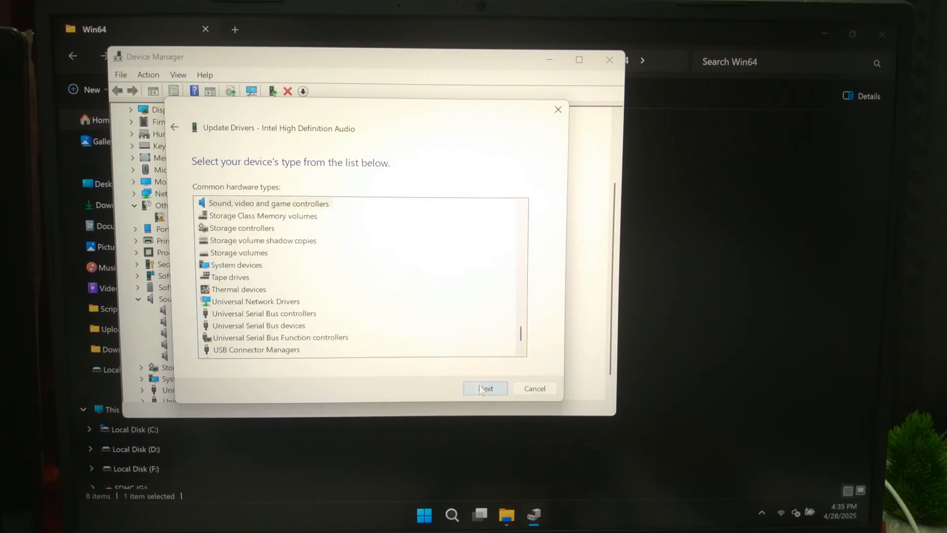
click(485, 388)
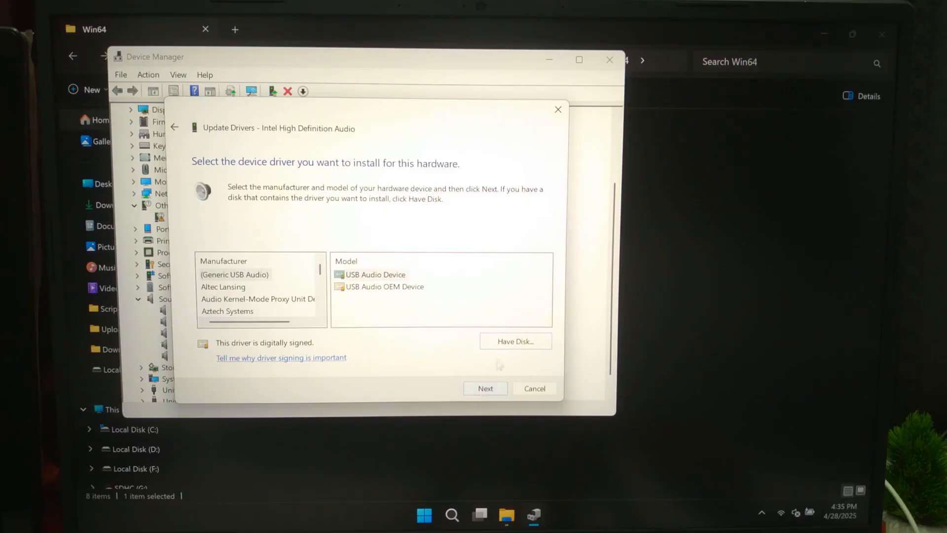
click(515, 340)
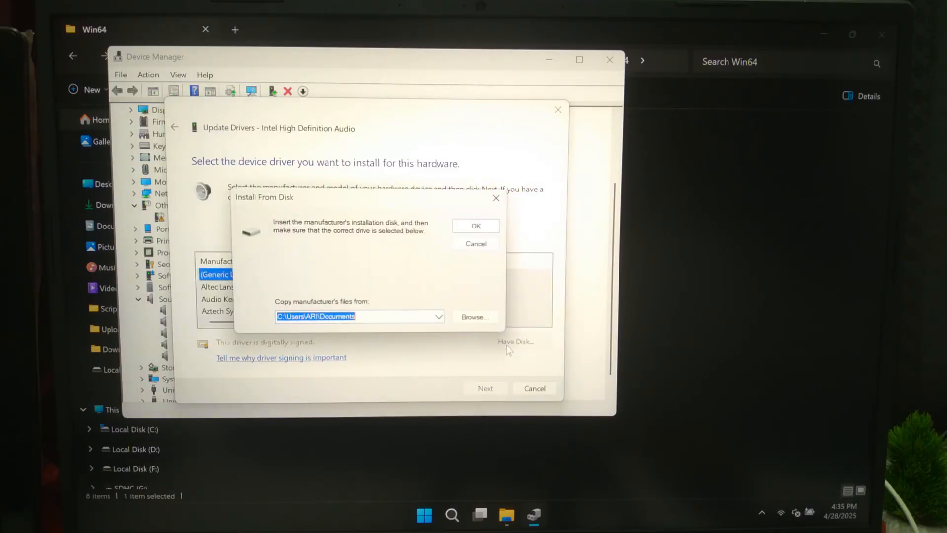
click(473, 317)
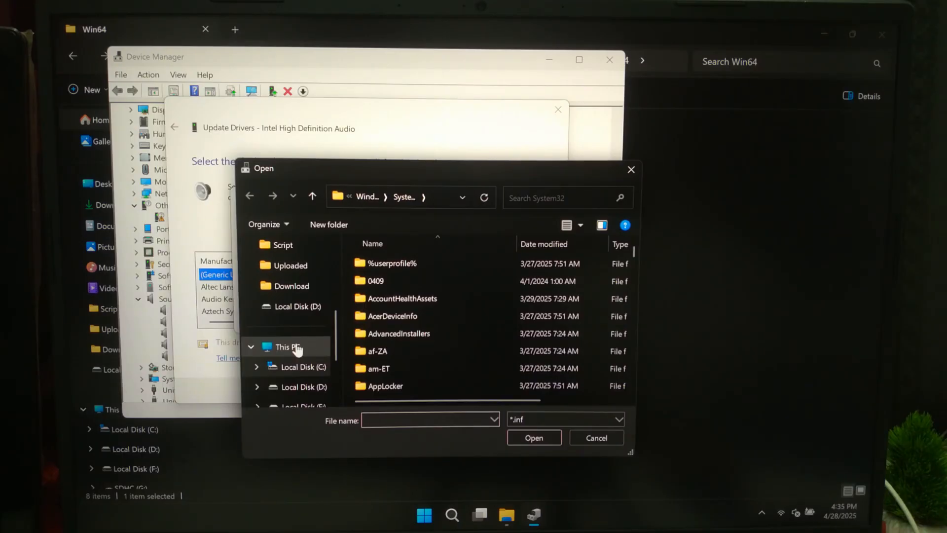
Step: Install HDXSSTACERNB.inf from the desktop Audio_Realtek Win64 folder and dismiss the success message
click(288, 310)
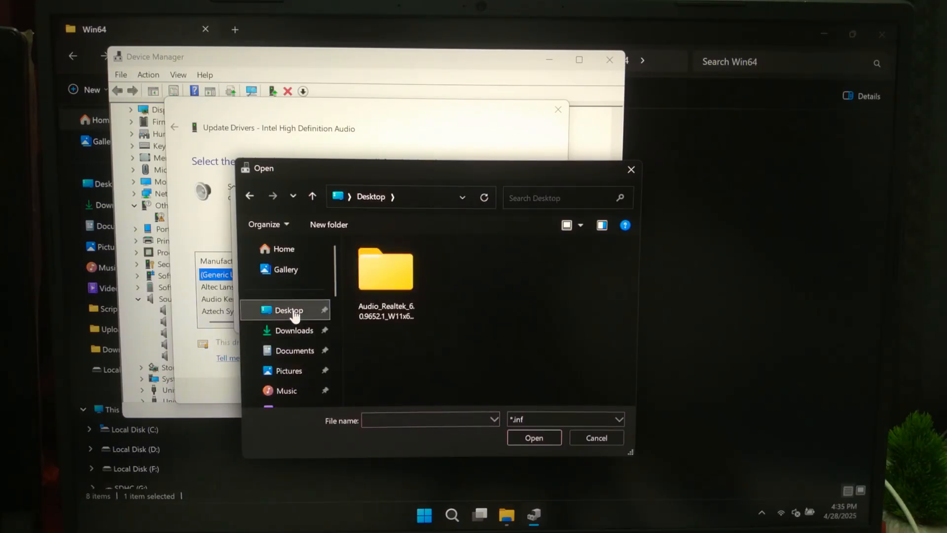
double_click(386, 273)
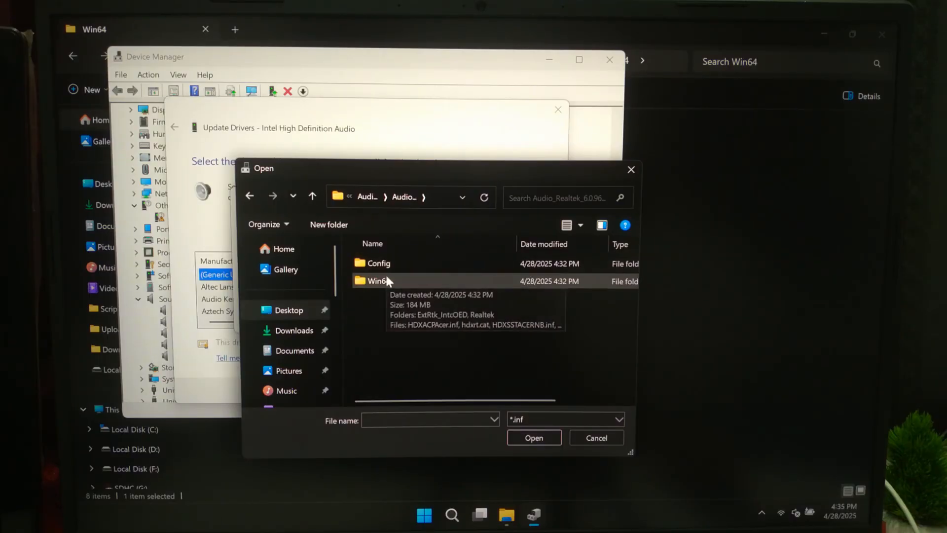
double_click(376, 281)
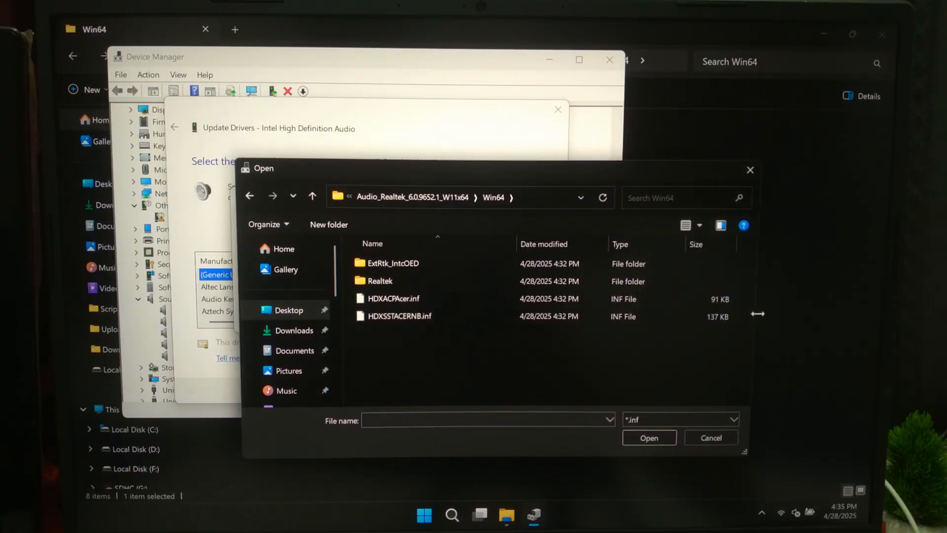
click(400, 315)
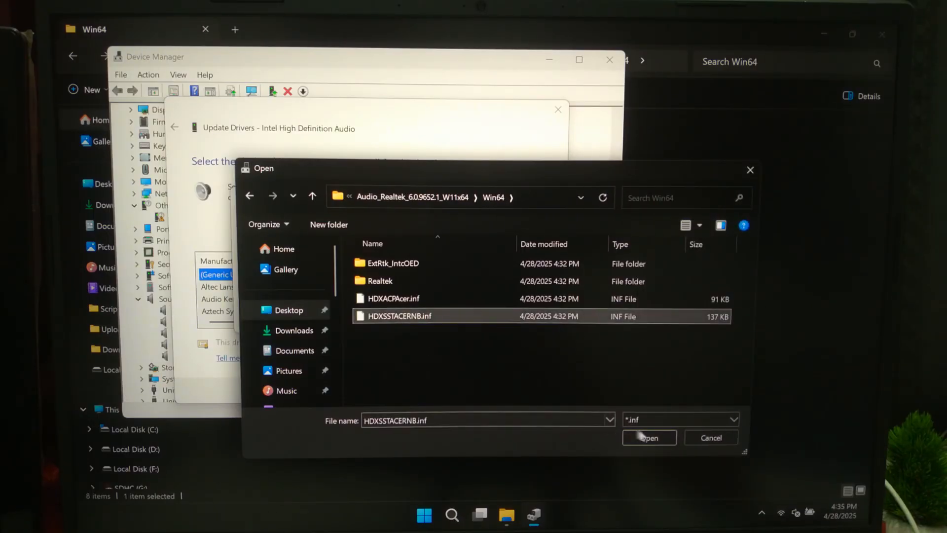
click(648, 437)
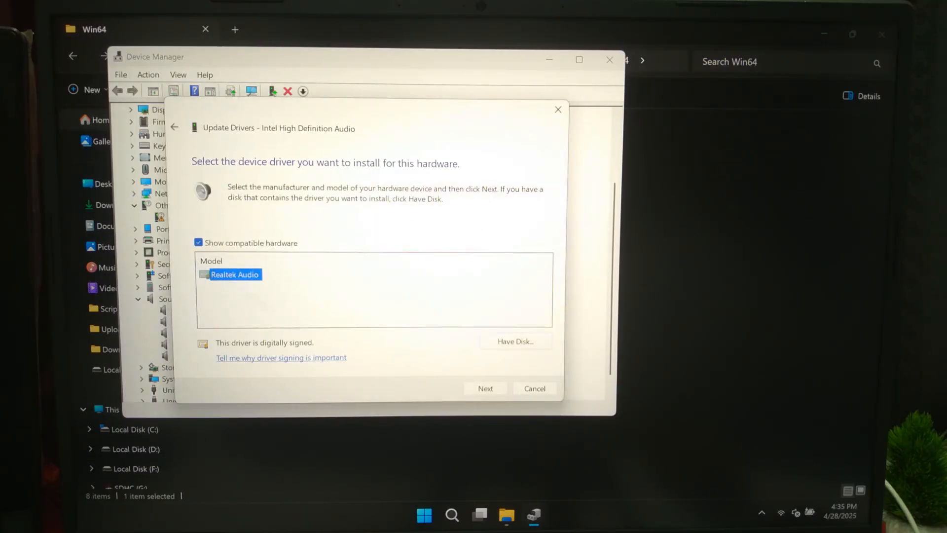
click(485, 388)
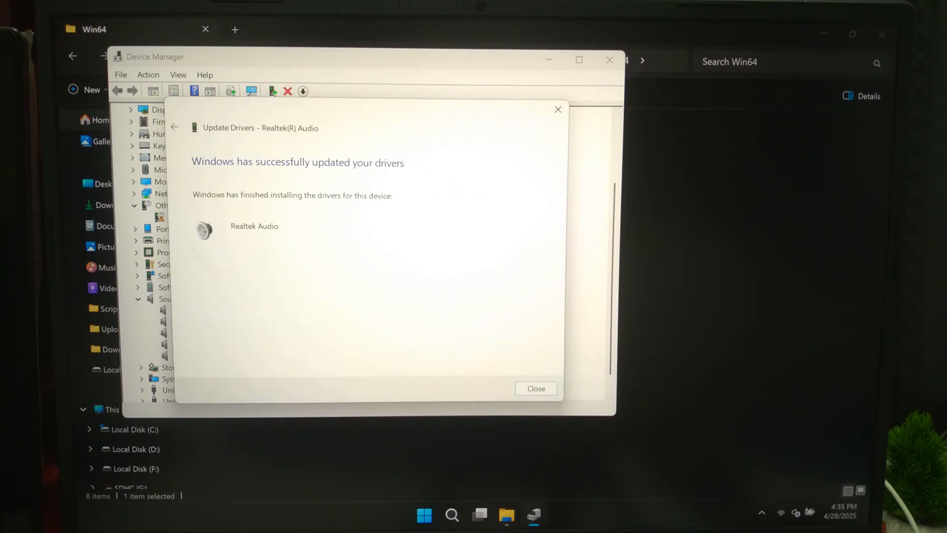
click(534, 389)
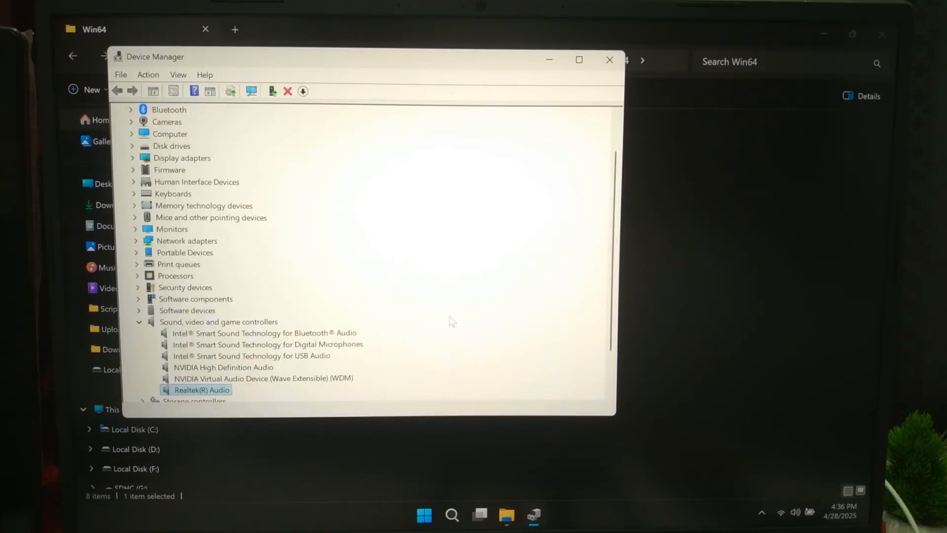
Step: Check volume in quick settings, then view Realtek(R) Audio properties reporting it works properly
scroll(down, 3)
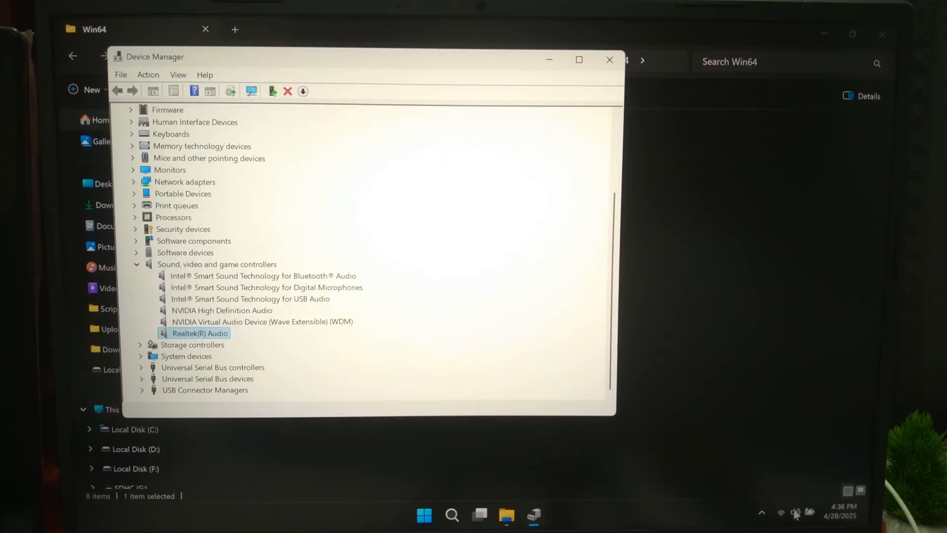
click(795, 513)
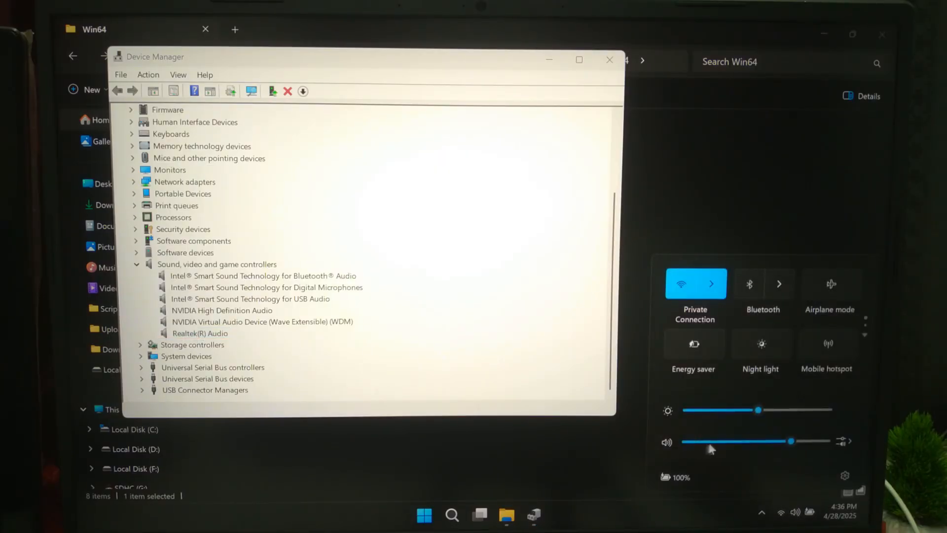
click(200, 333)
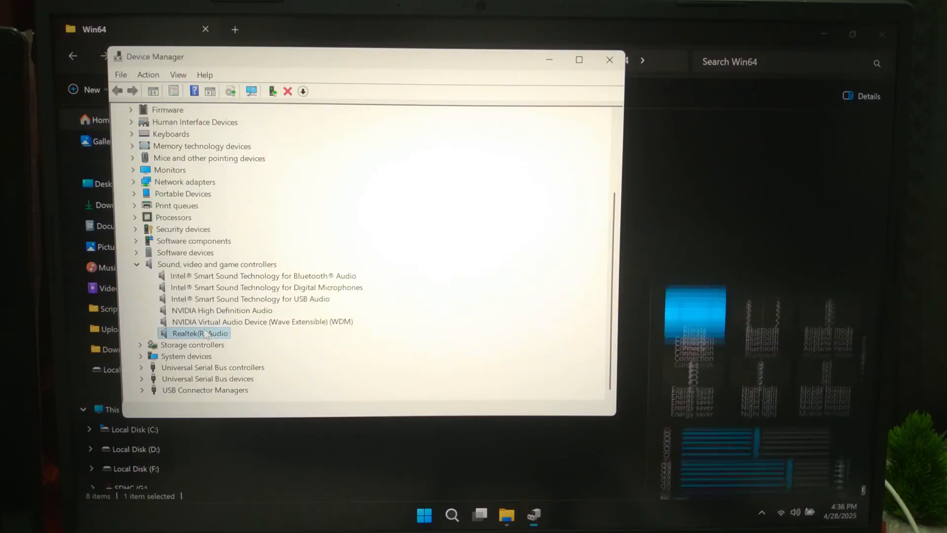
right_click(195, 333)
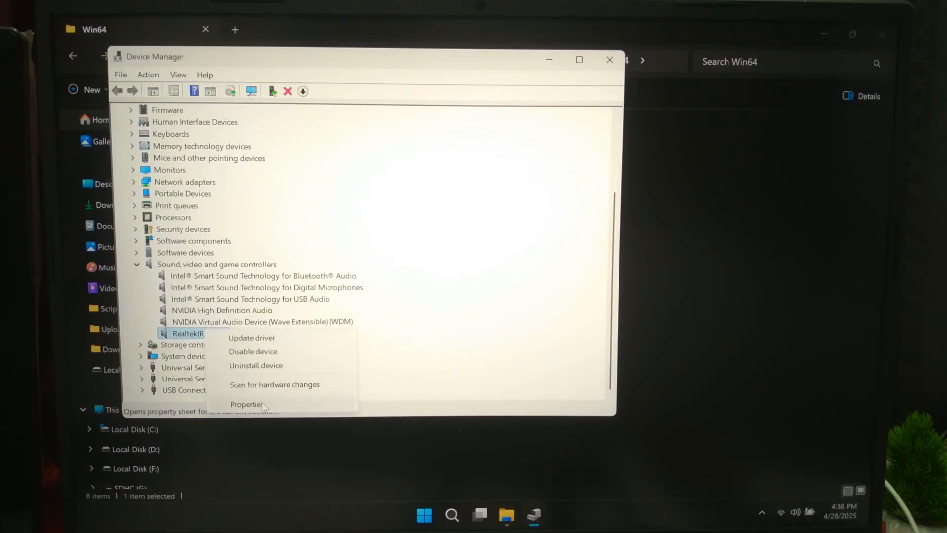
click(246, 404)
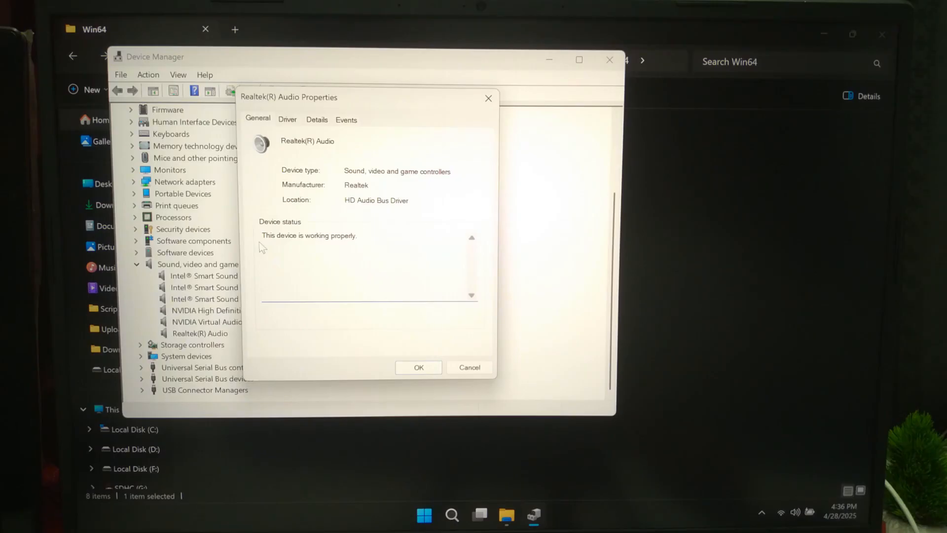